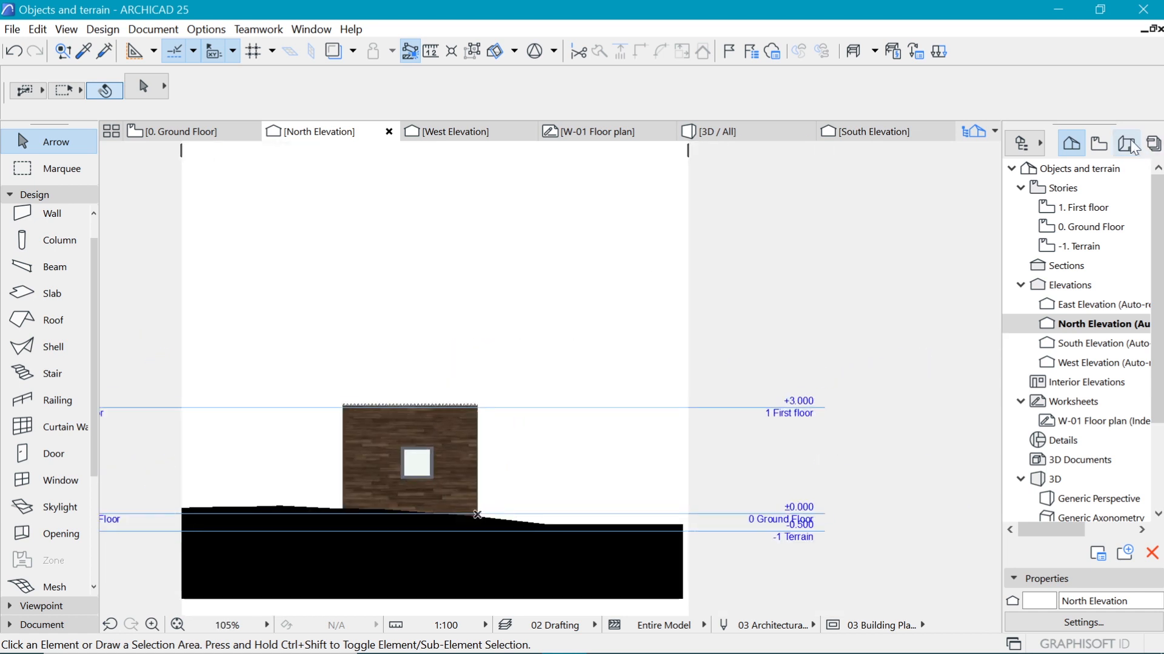
- Show the View Map in the Navigator with each story's floor, ceiling and structural plans
click(1126, 142)
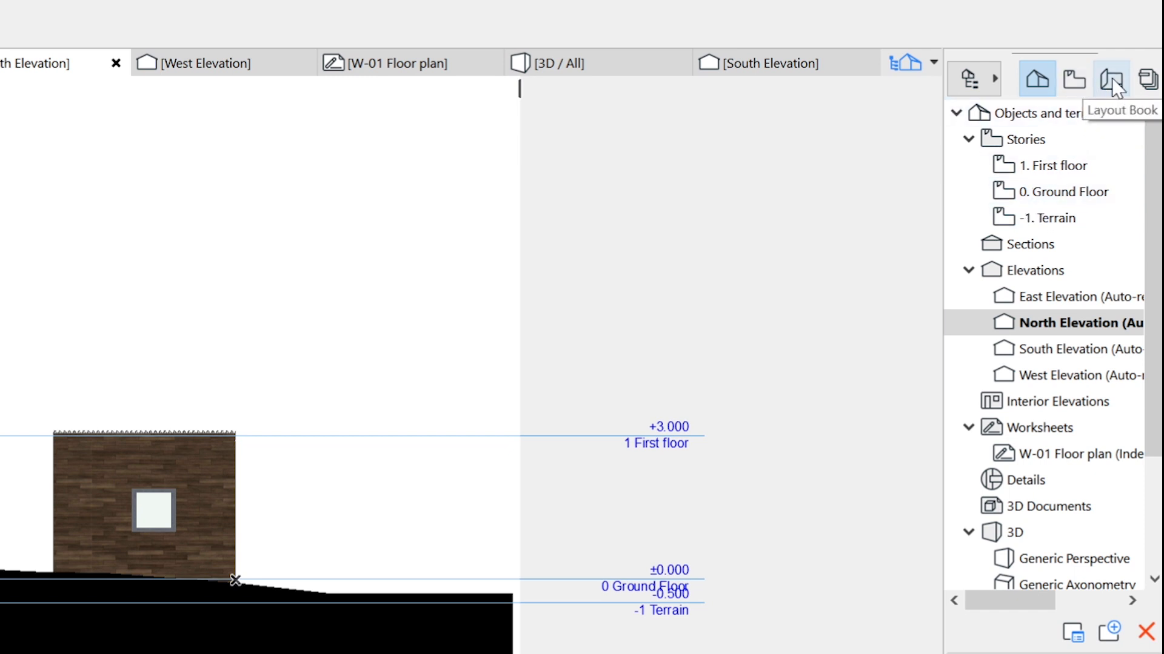
click(1074, 79)
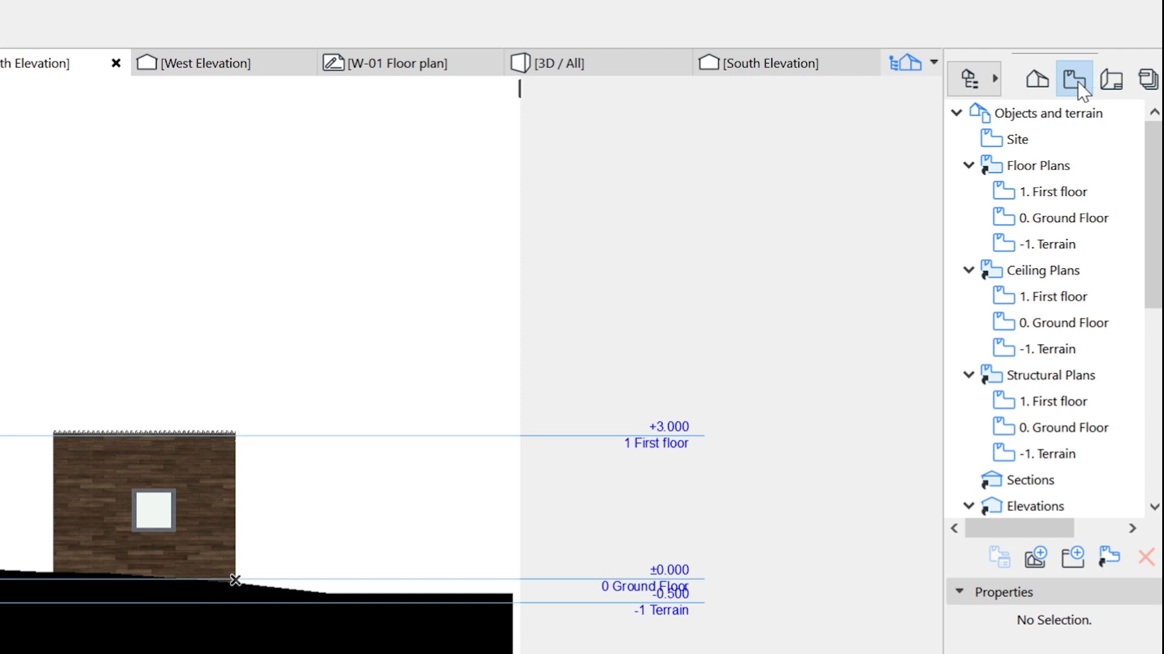
- Save the North Elevation as a new view named 'Rare Elevation'
right_click(44, 62)
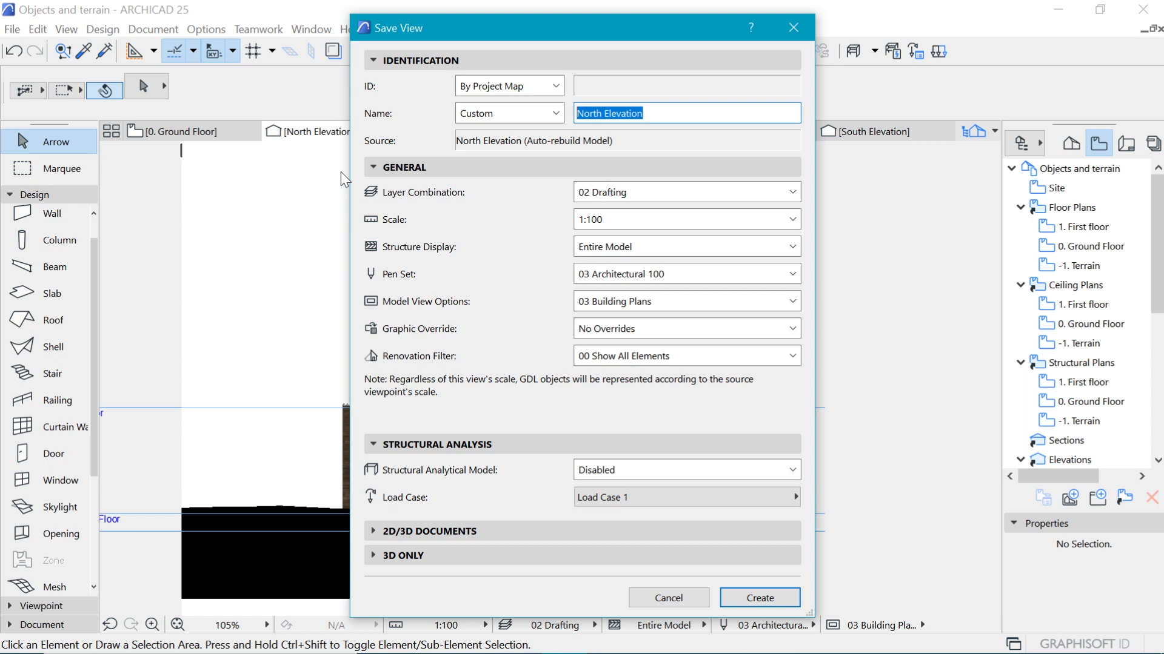
text(Rare)
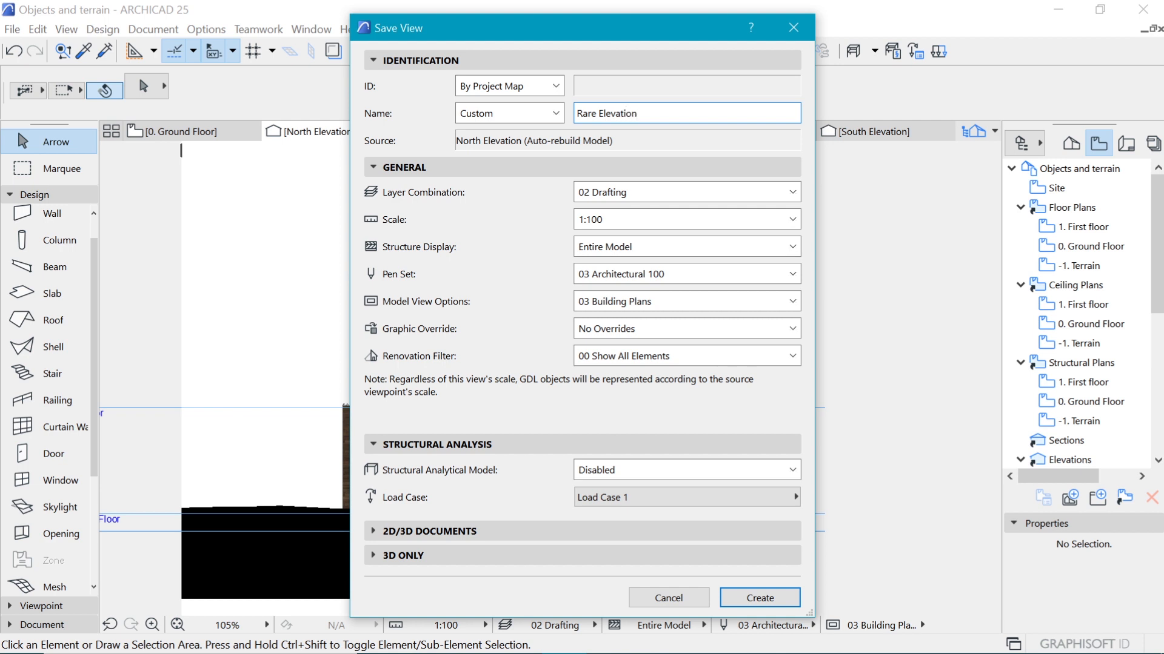
click(758, 597)
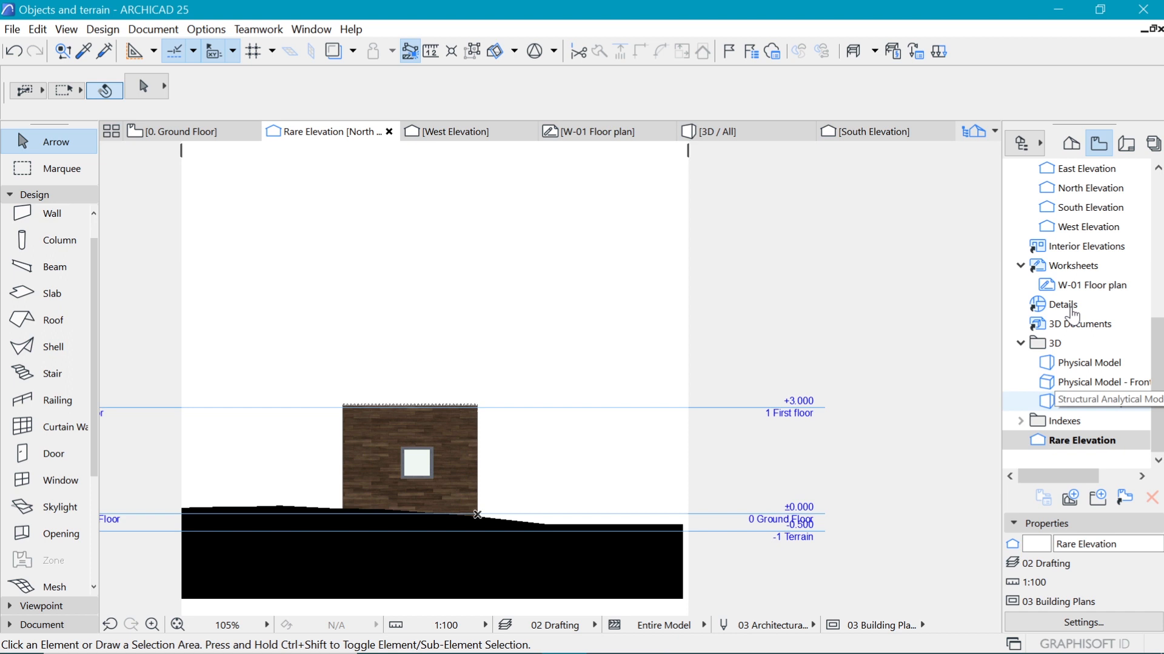
- Show the Layout Book and expand then collapse the Floor Plans and Elevations subsets
click(1127, 143)
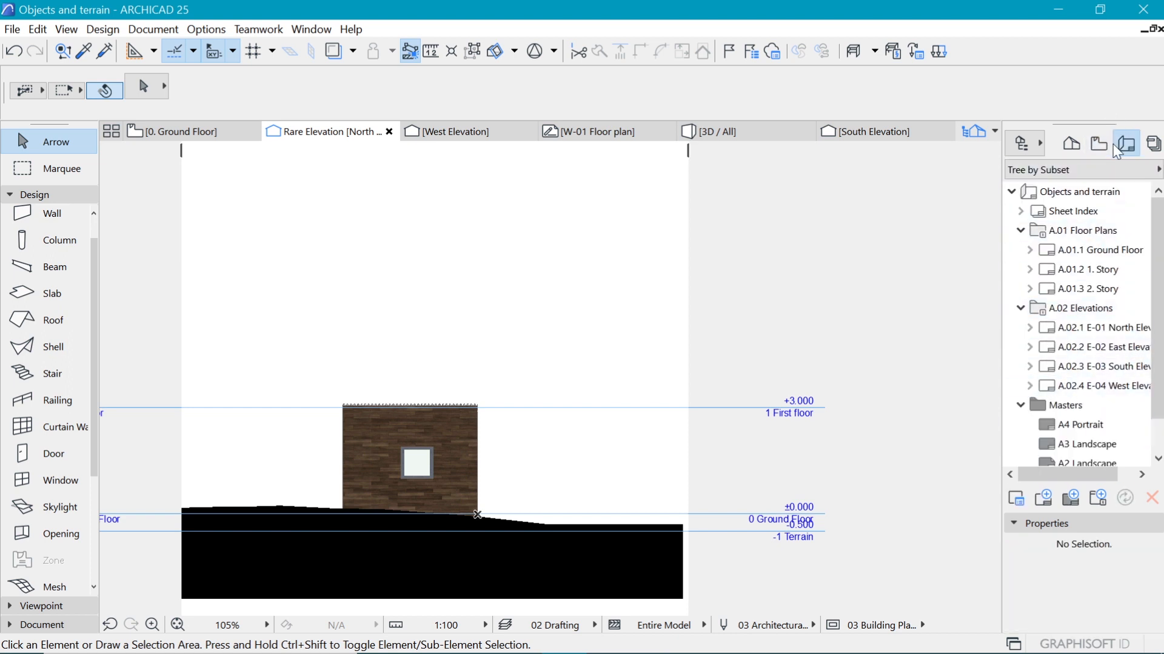
scroll(down, 3)
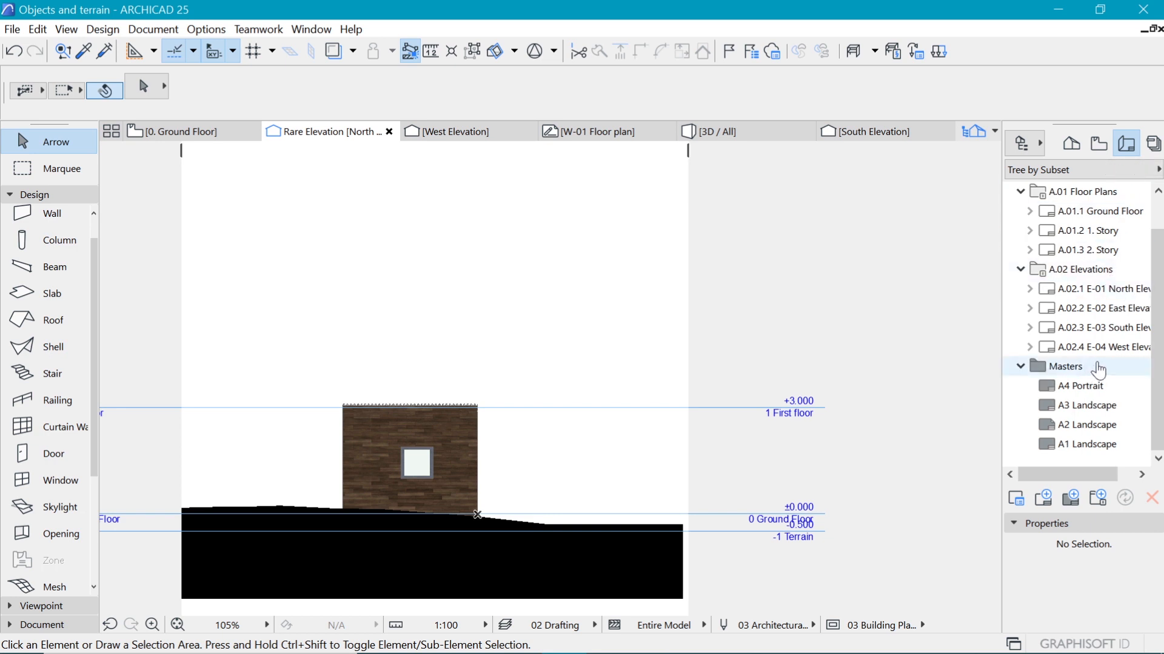
click(1098, 288)
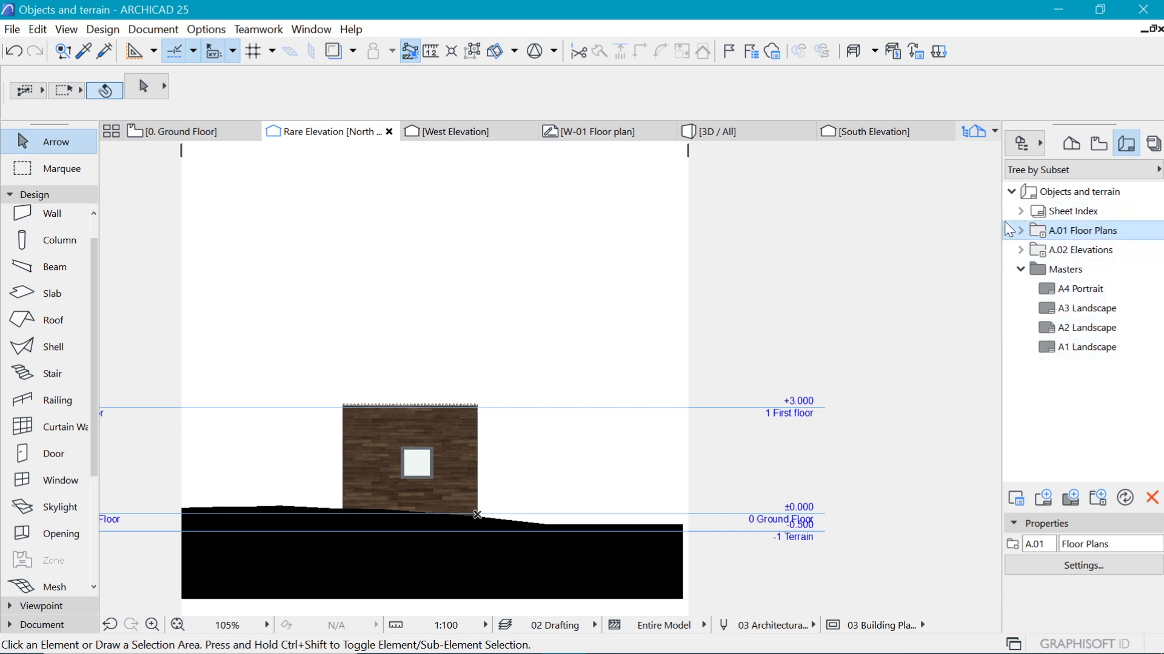
click(1021, 230)
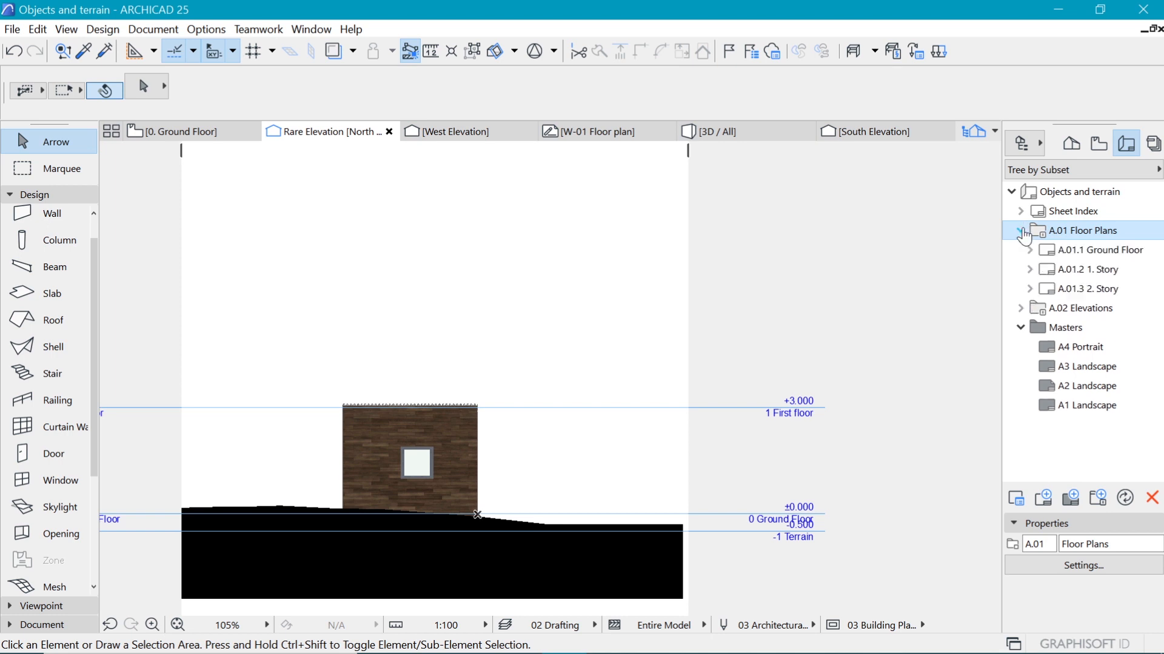
click(1020, 230)
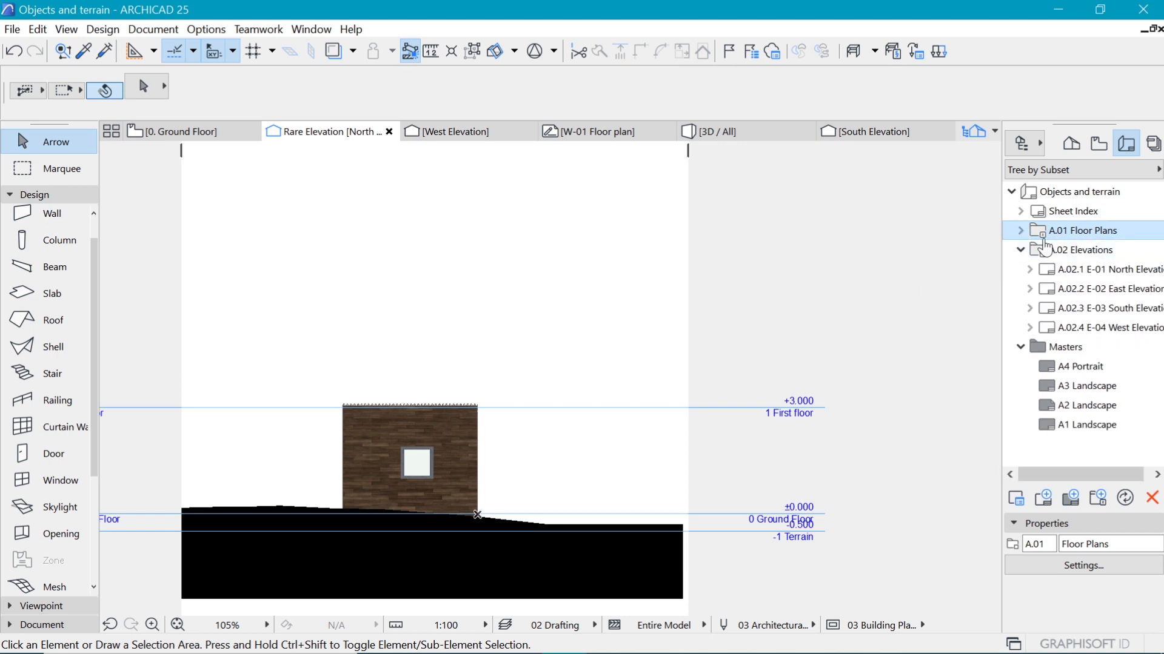
- Create layout 'Presentation 1' in Floor Plans using the A3 Landscape master
right_click(1080, 230)
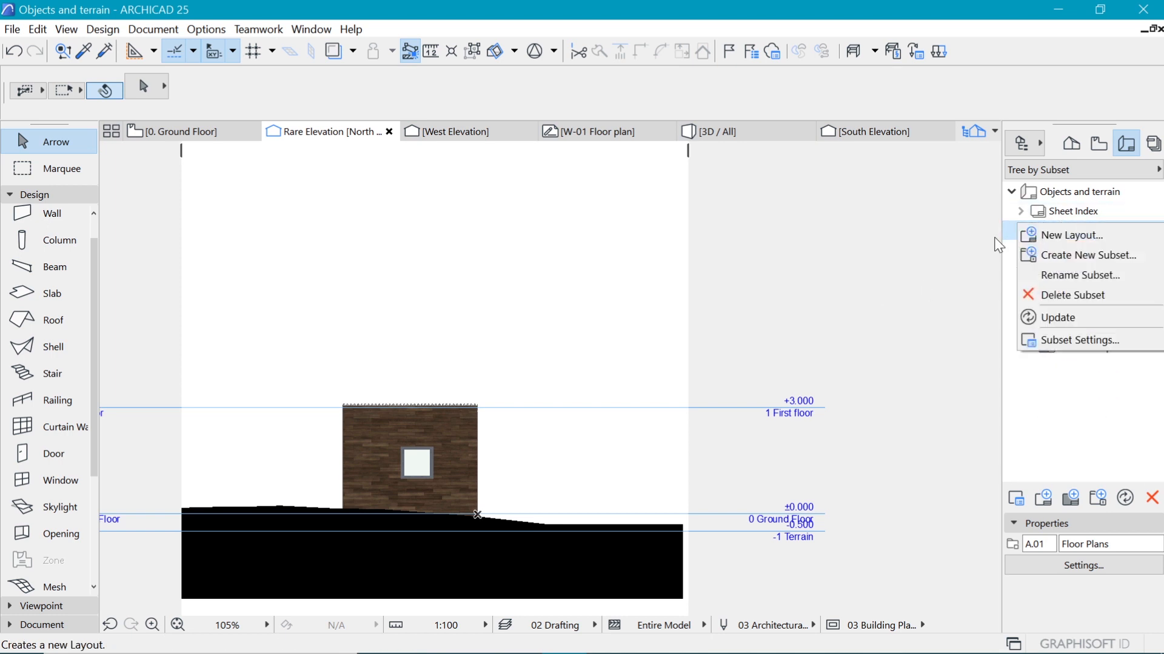
click(1070, 235)
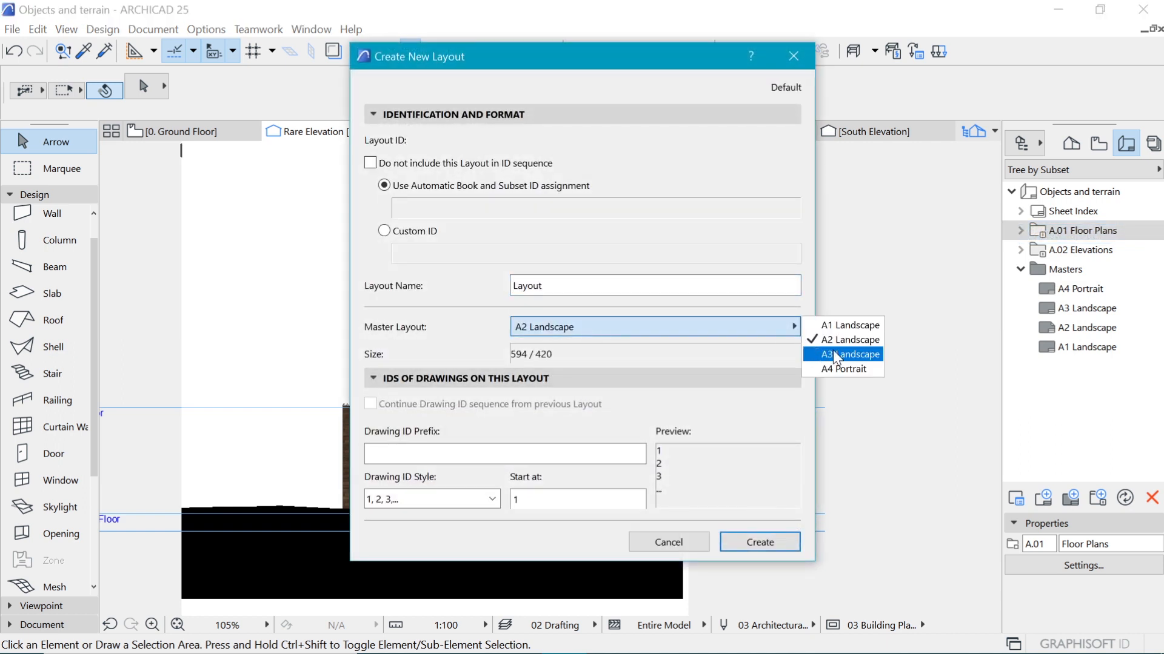
click(842, 354)
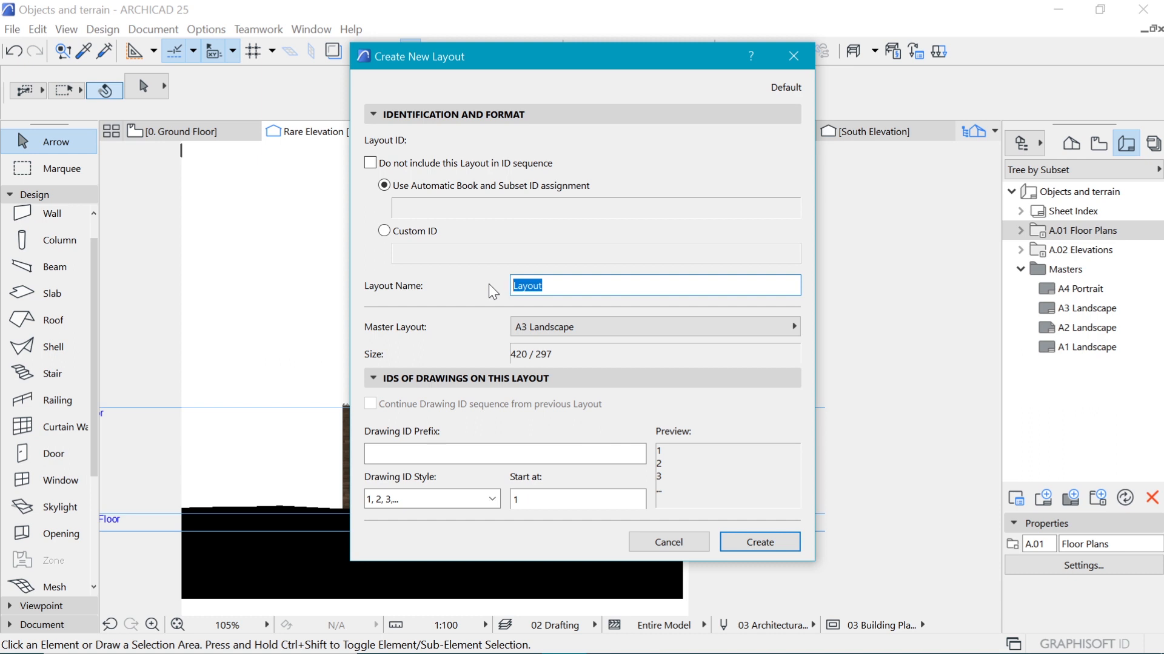
text(Presenta)
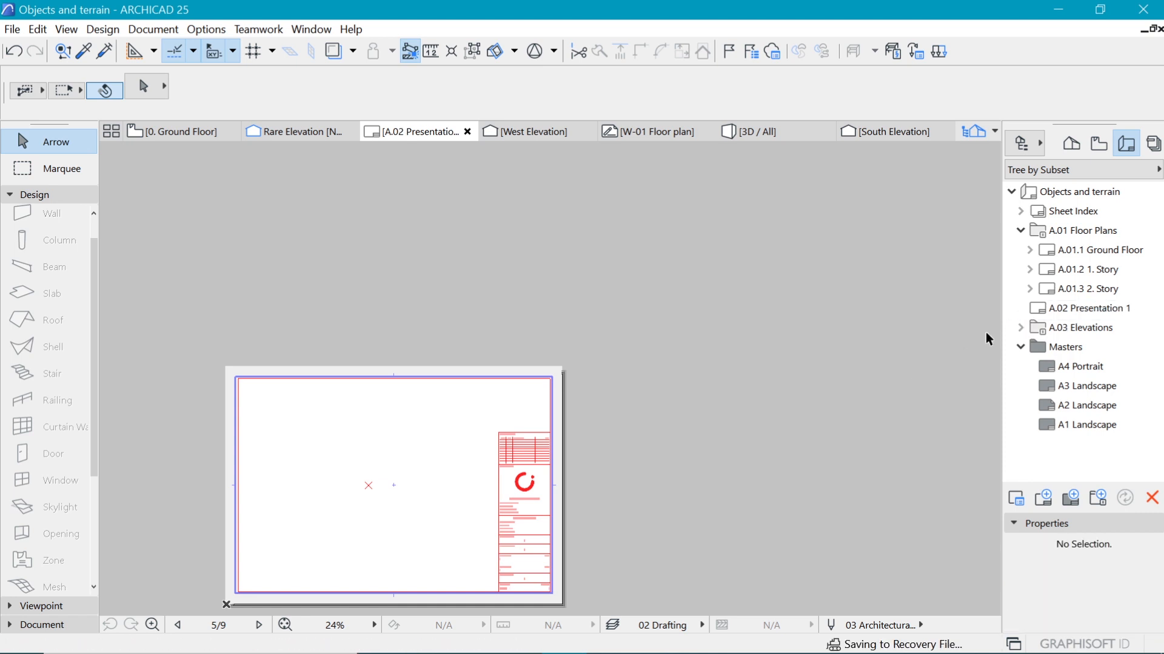
- Open the A3 Landscape master to remove its title block from Presentation 1
click(1021, 230)
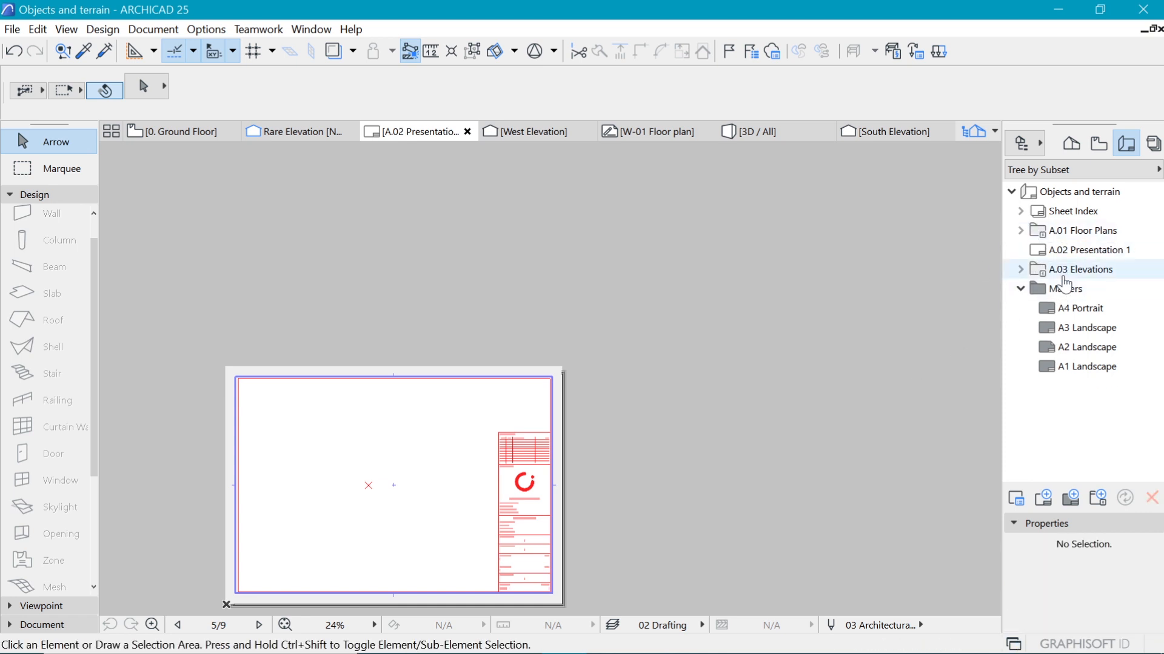
click(1086, 250)
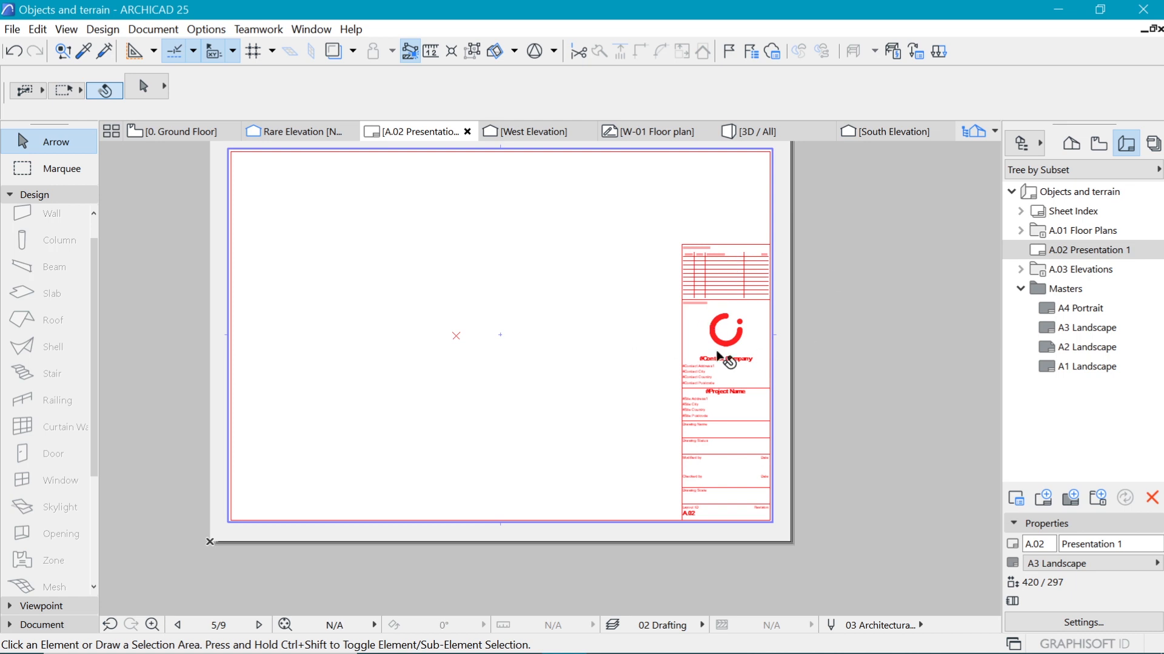
click(1091, 327)
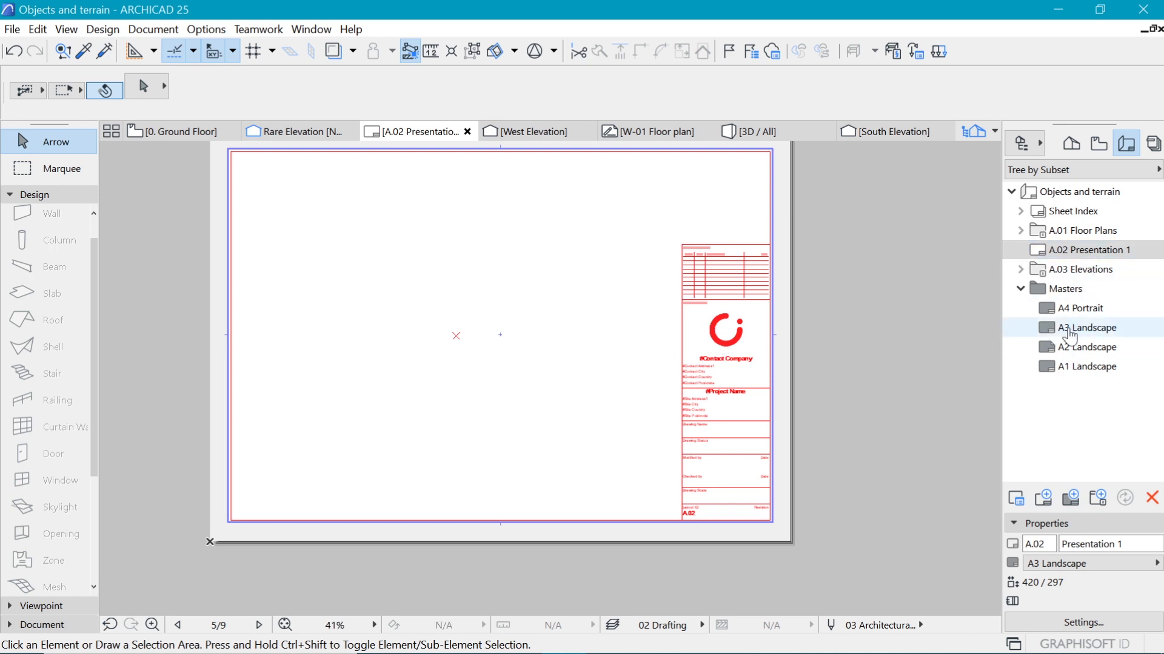
click(1089, 328)
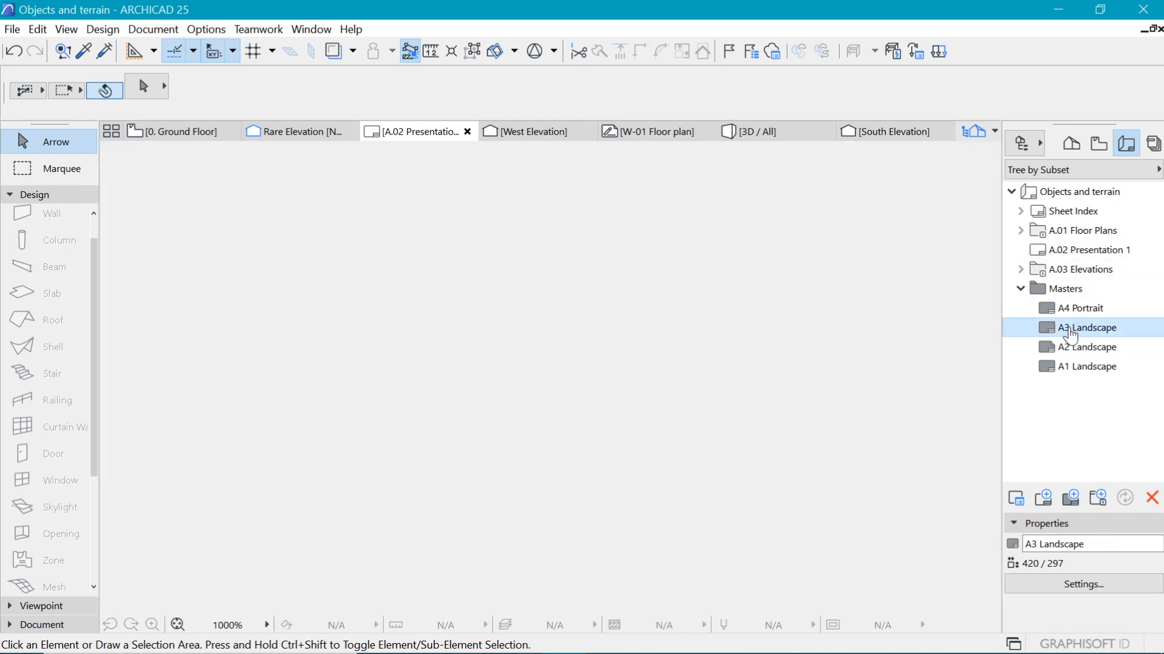
double_click(1090, 327)
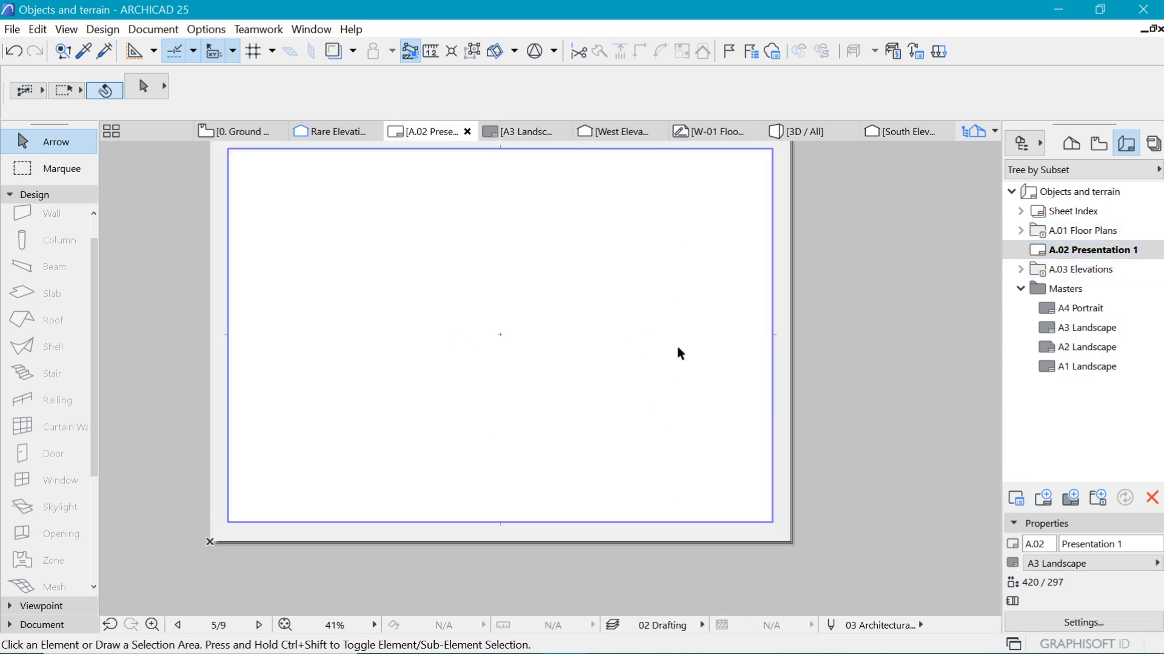
- Place the Rare Elevation view as a drawing on the Presentation 1 sheet
scroll(down, 3)
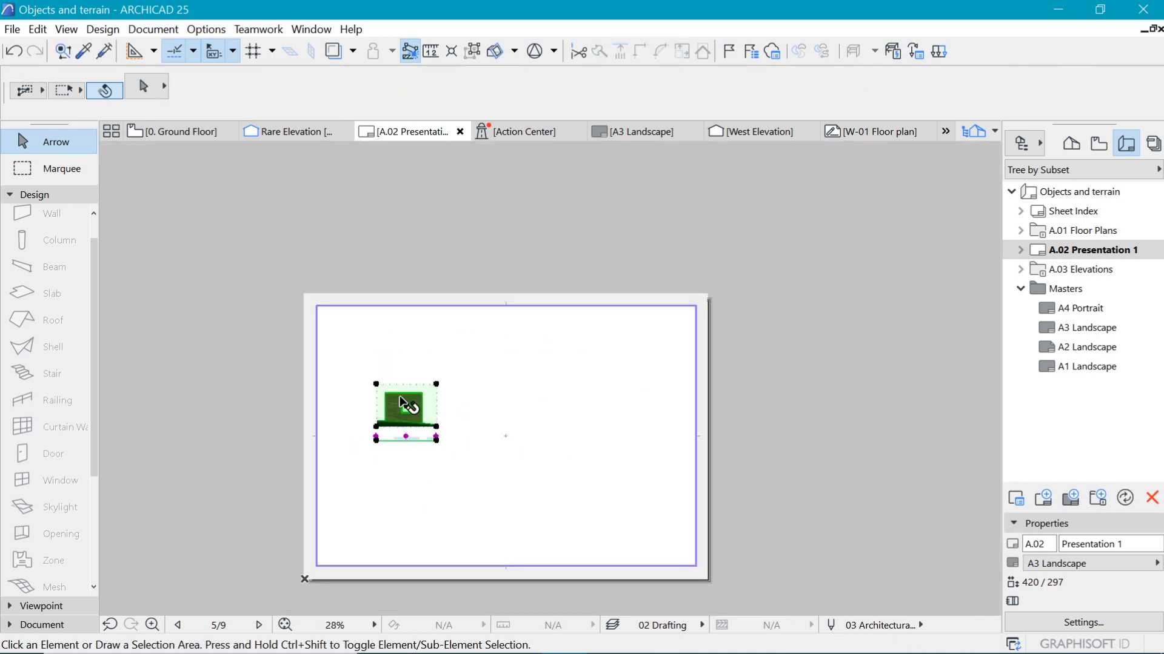
click(406, 410)
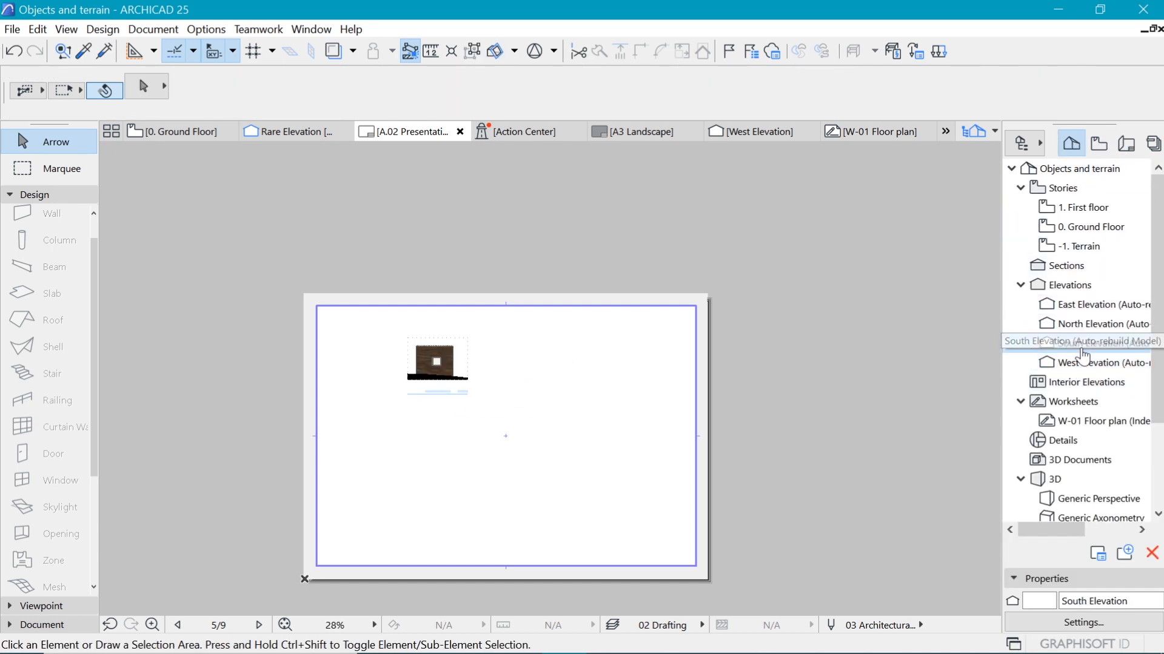
- Save and place the South Elevation on Presentation 1, positioned at top left
double_click(1080, 340)
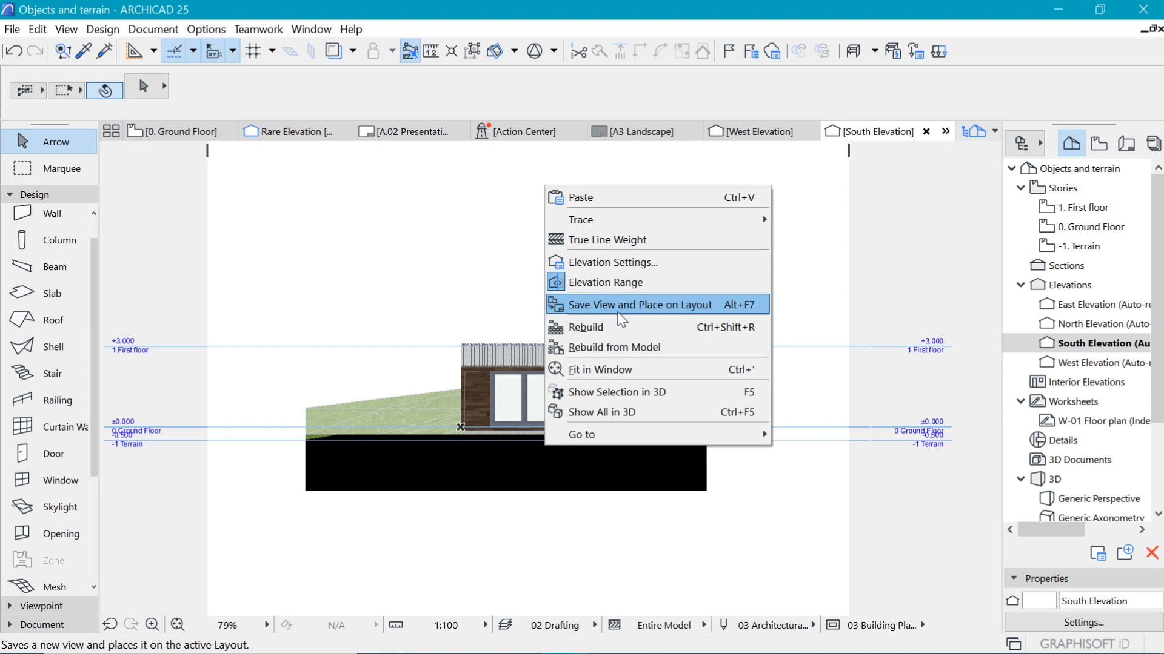
click(640, 304)
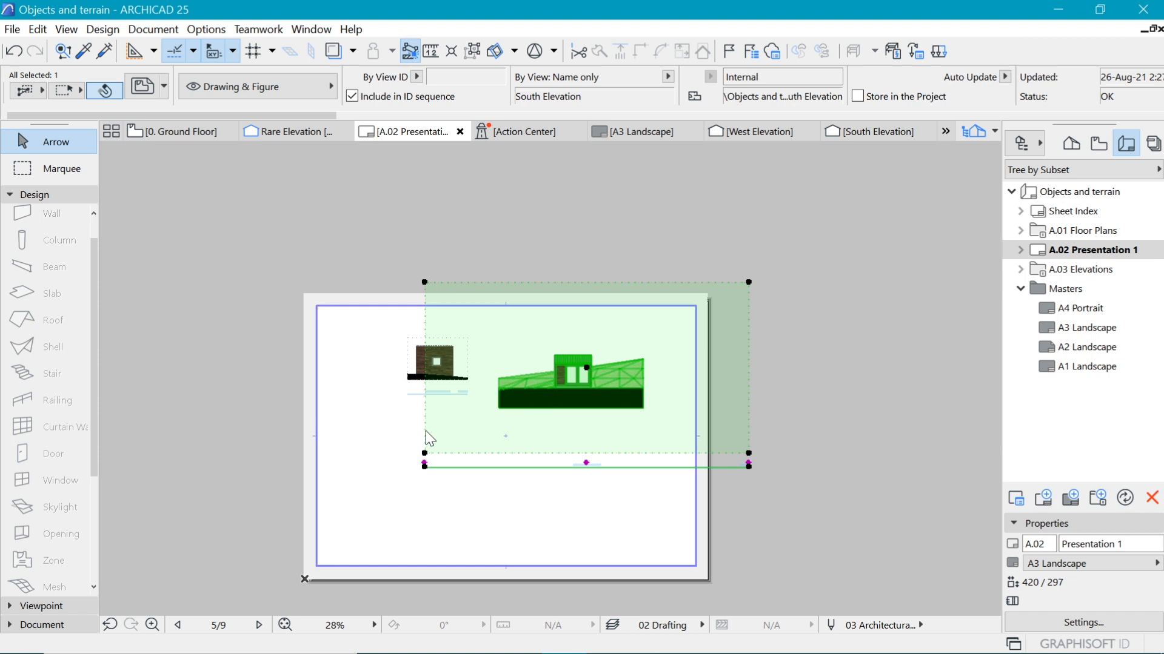
drag(426, 438, 608, 434)
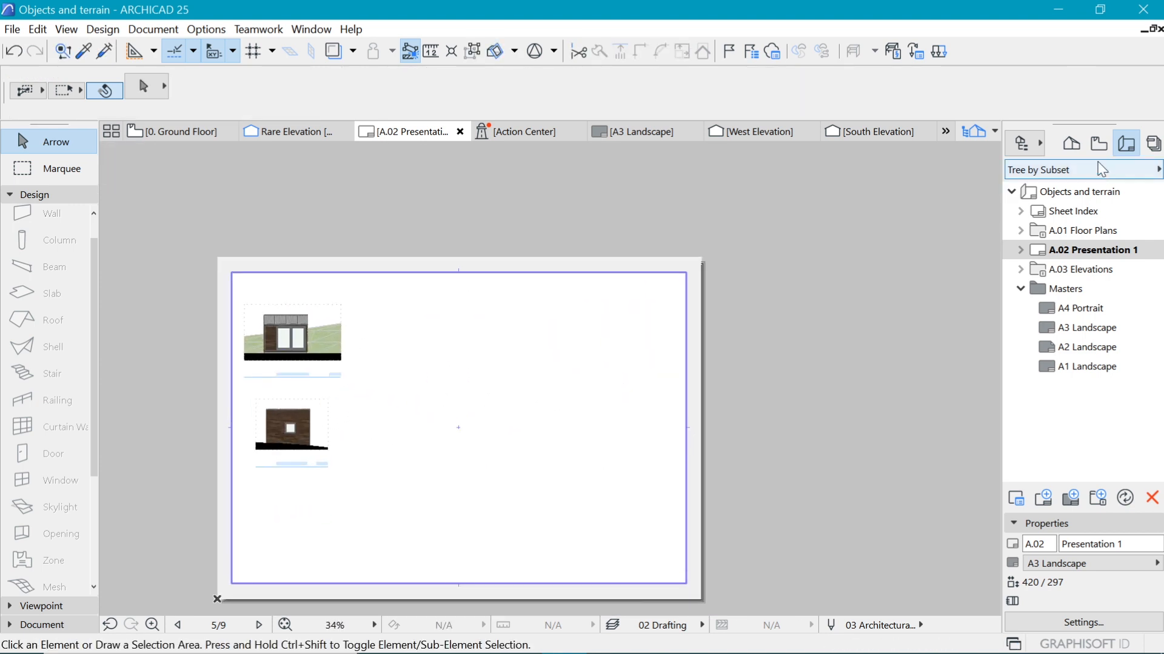
- Drop the East Elevation drawing at the sheet's lower right and select all four drawings
click(756, 132)
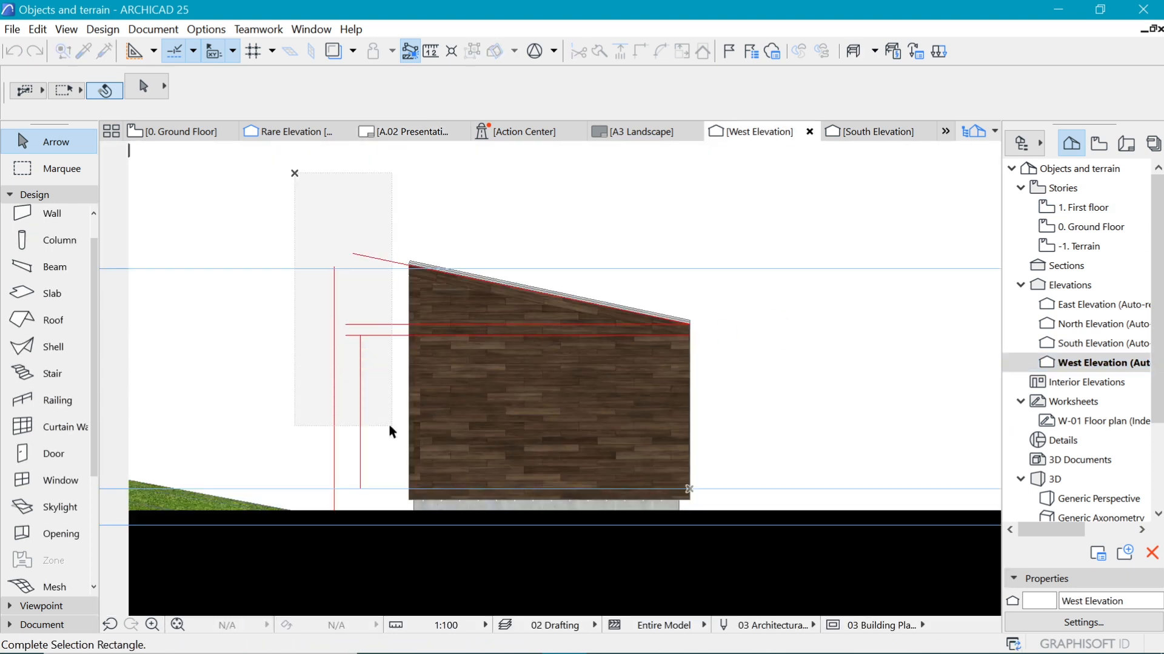
click(408, 132)
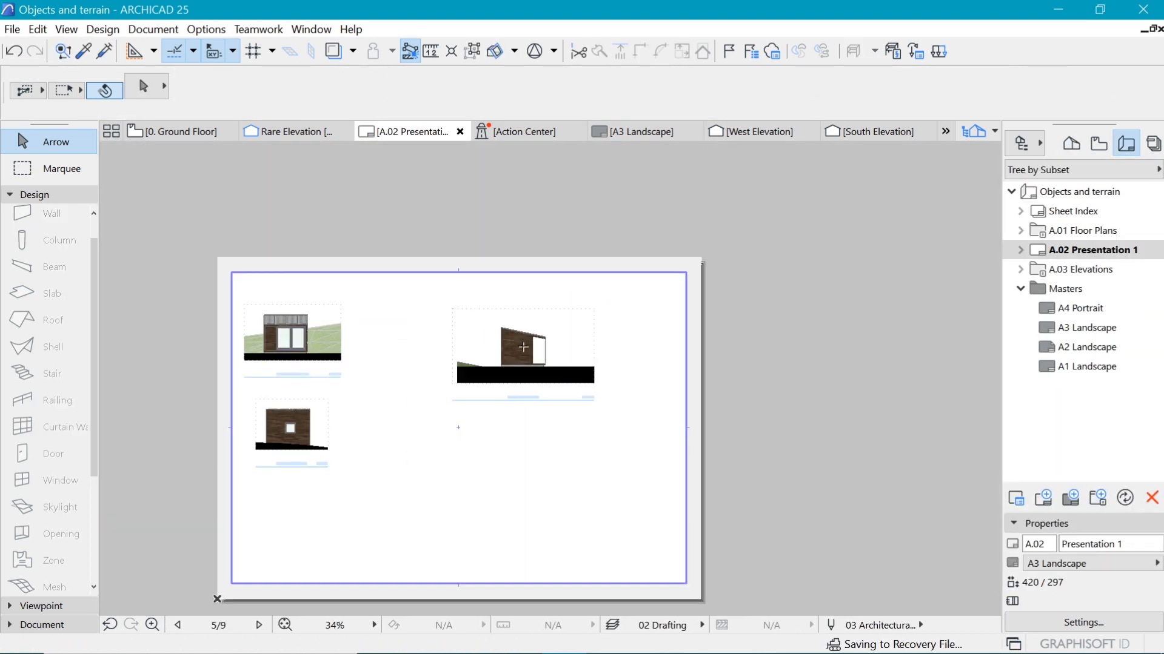
click(522, 349)
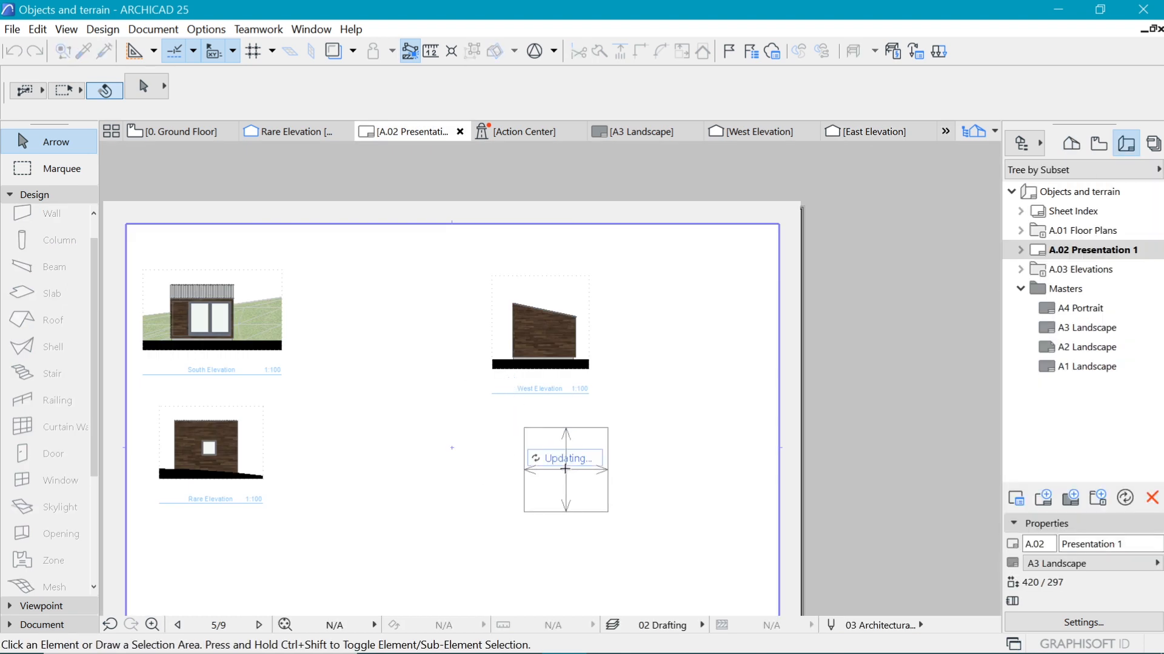
click(564, 469)
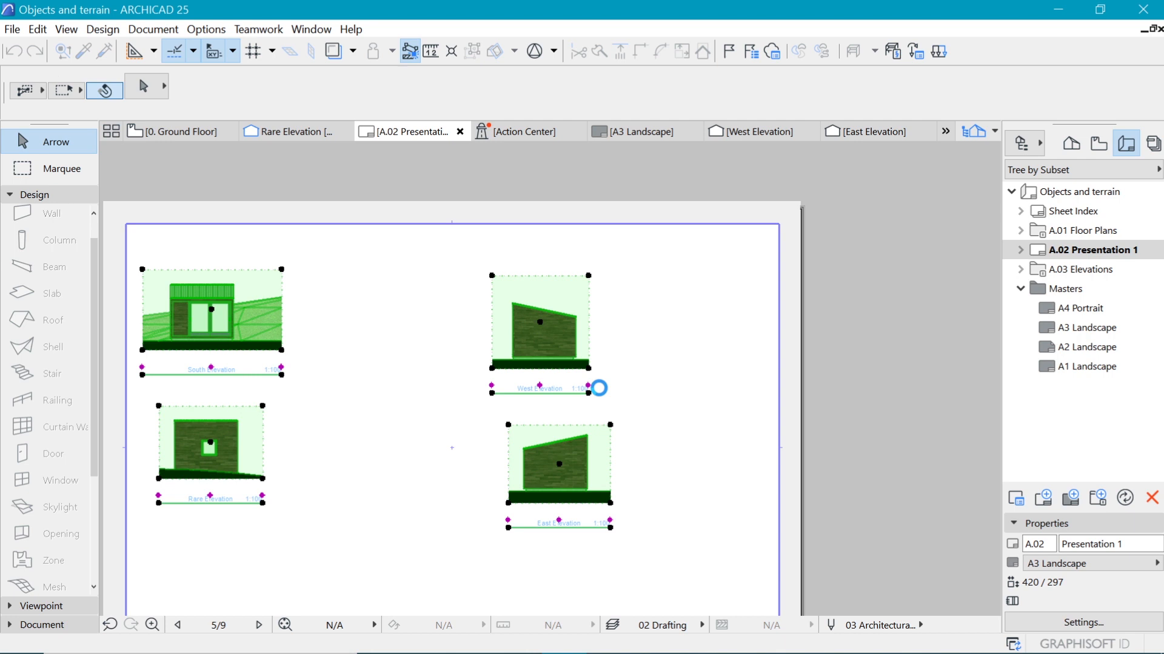
click(598, 387)
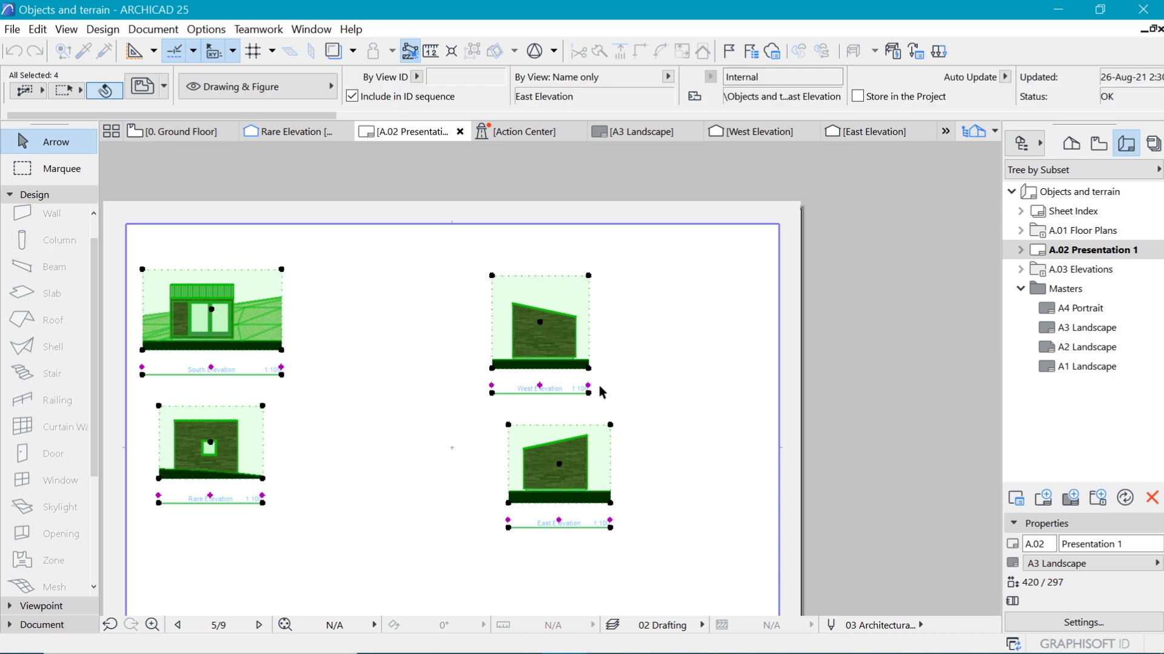
- Set the four selected drawings to 1:50 scale and move the East Elevation apart
click(212, 50)
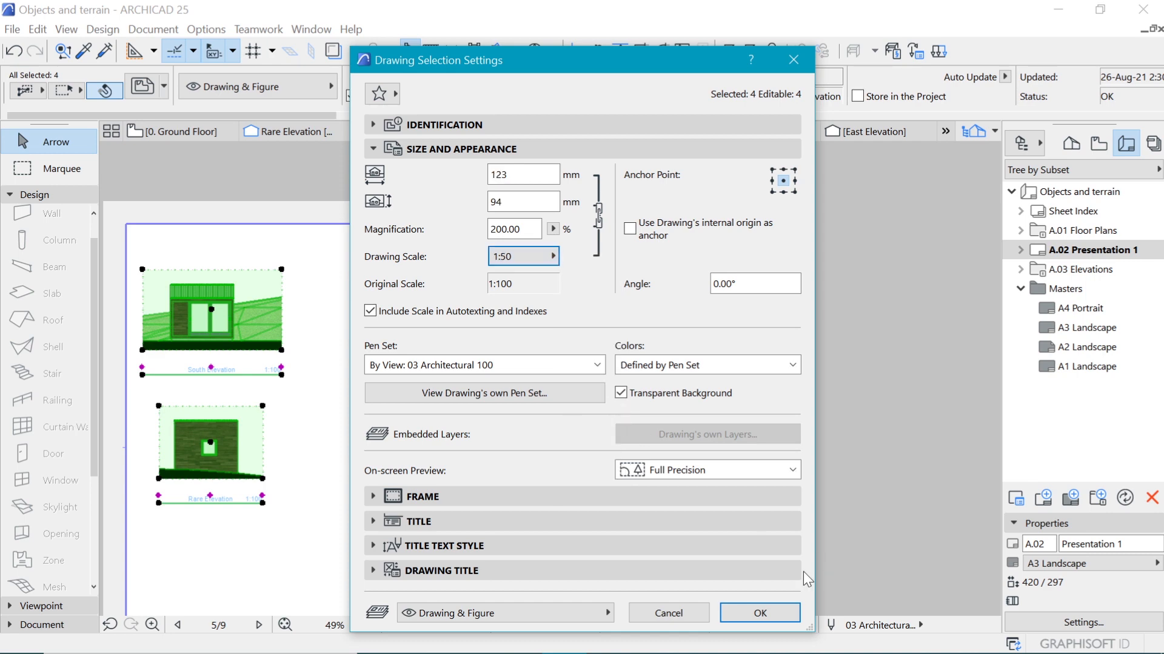
click(758, 613)
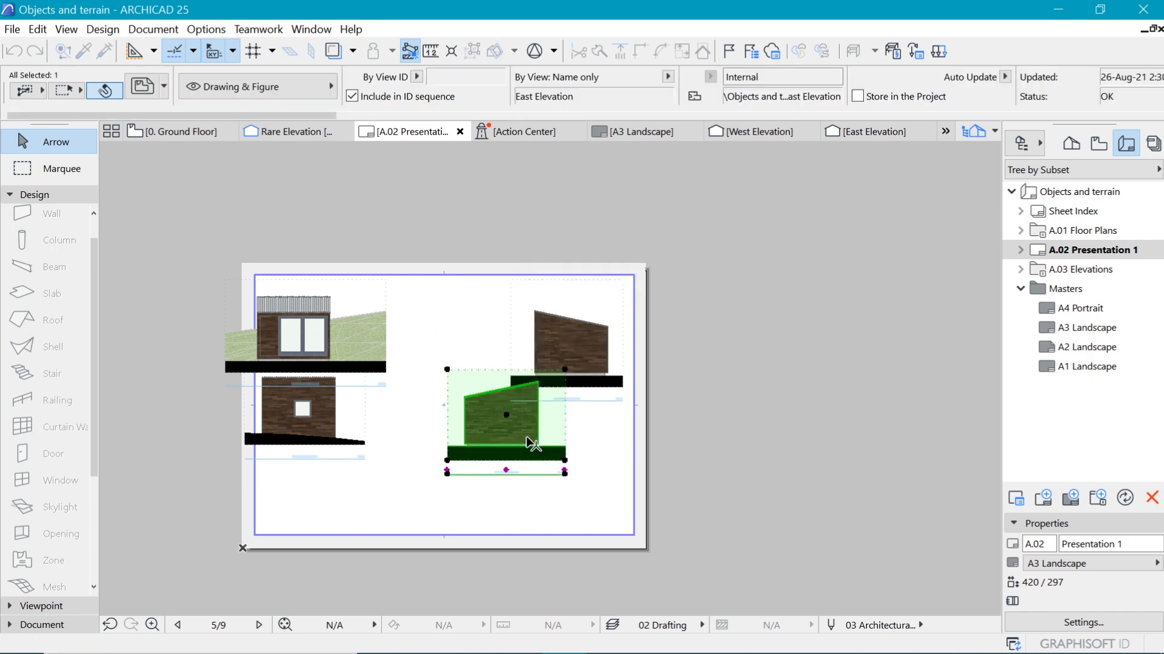
drag(504, 414, 558, 460)
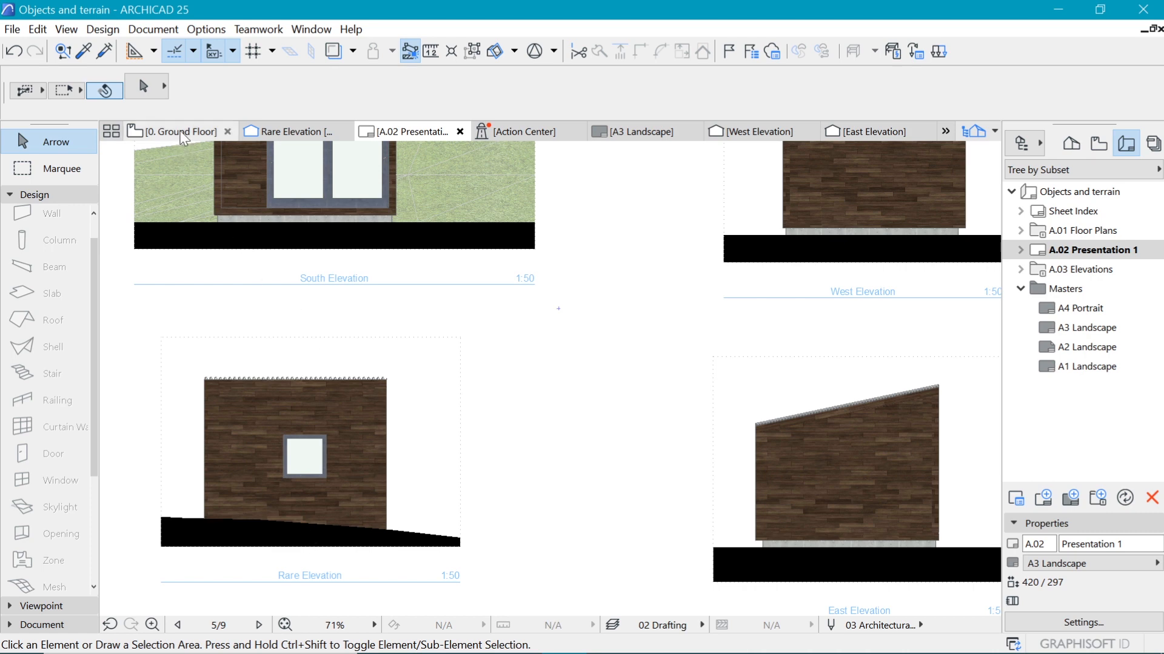
- Drag the South Elevation marker on 0. Ground Floor down toward the building
click(178, 131)
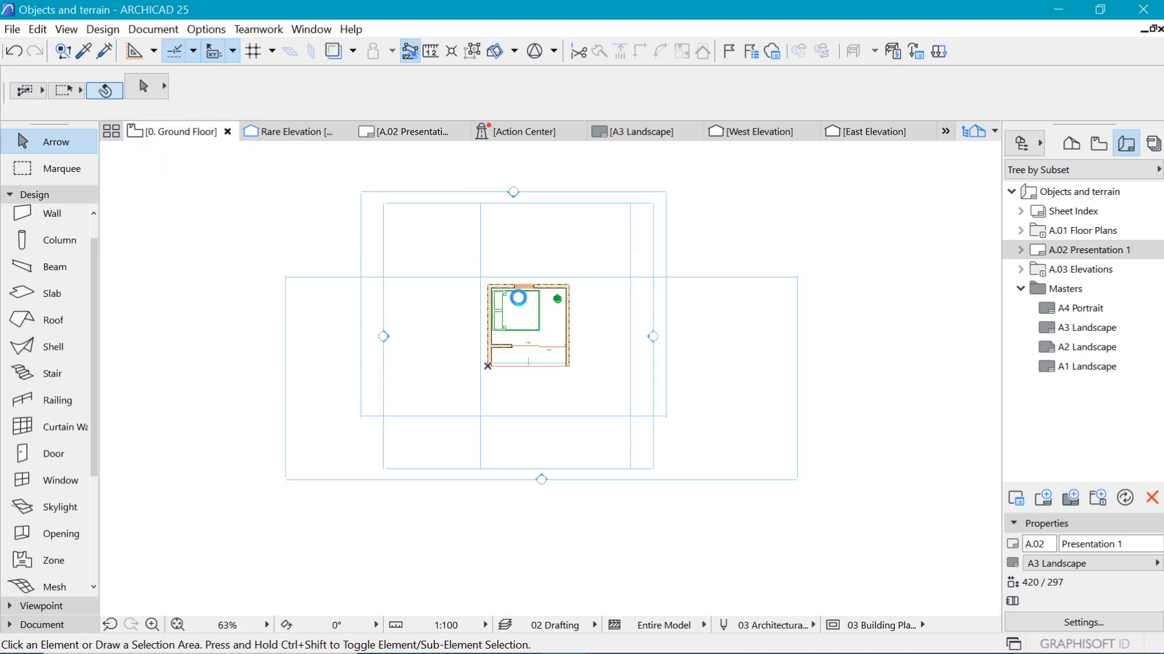
click(512, 192)
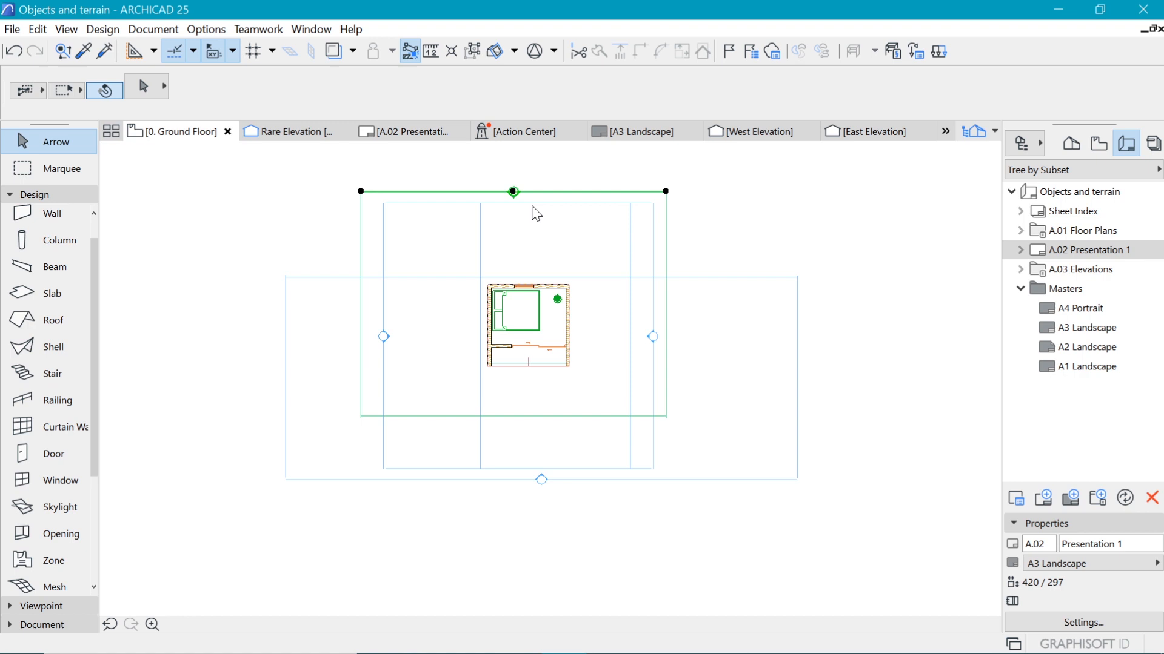
click(512, 192)
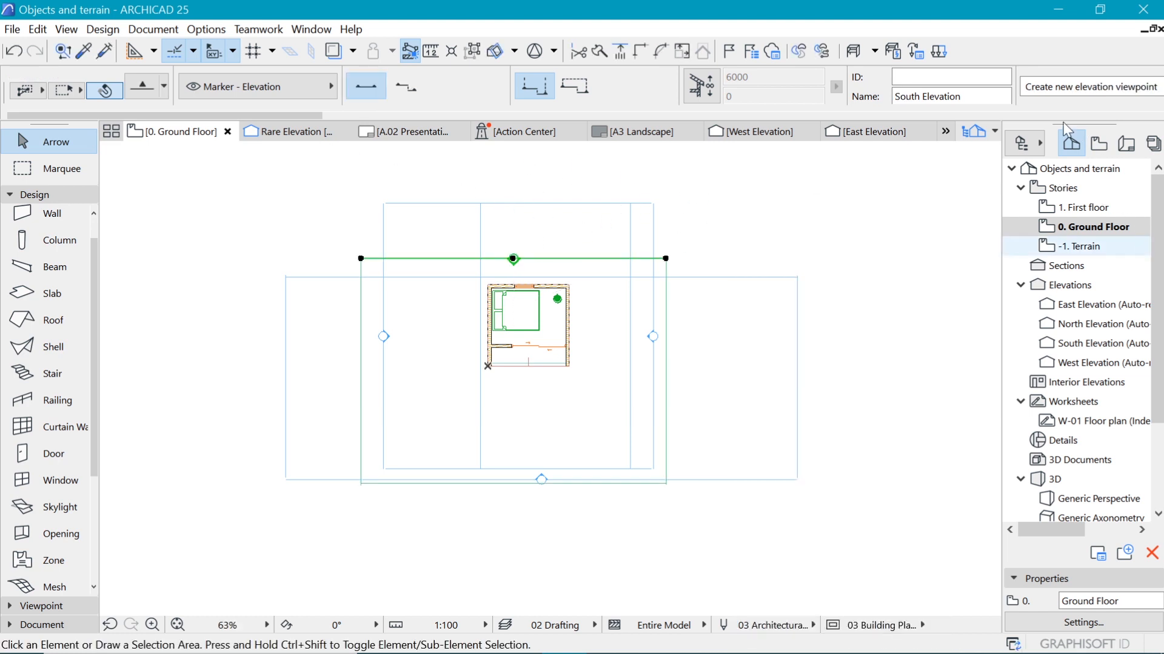
click(1126, 145)
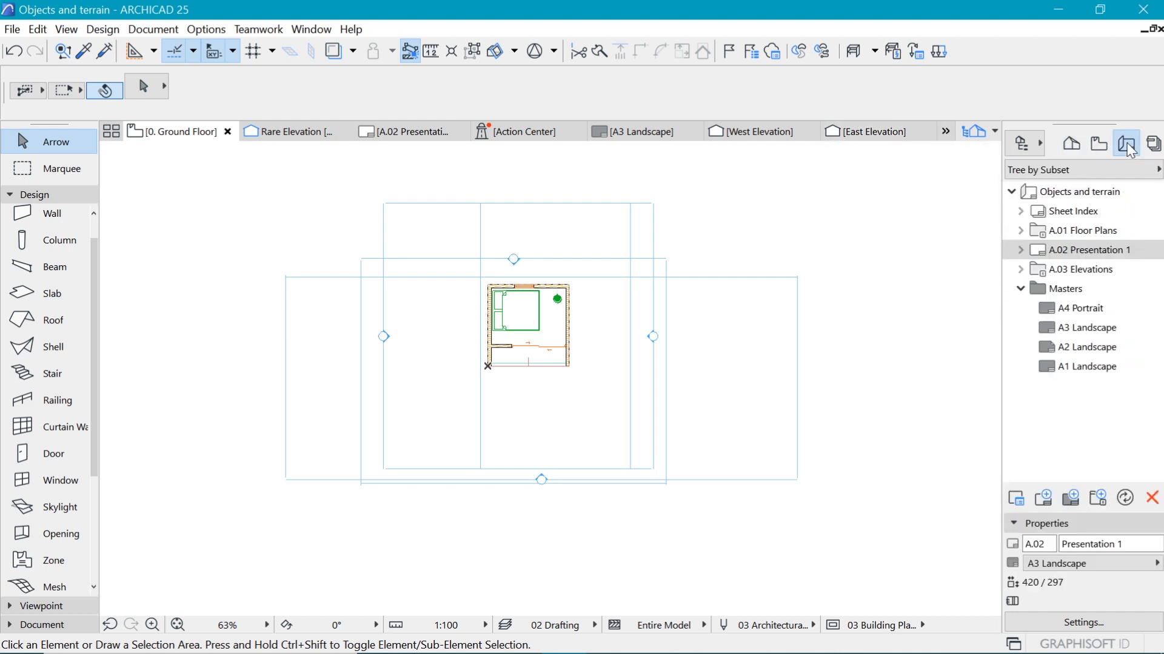
- Update the Presentation 1 drawings and inspect the refreshed South Elevation drawing
click(412, 131)
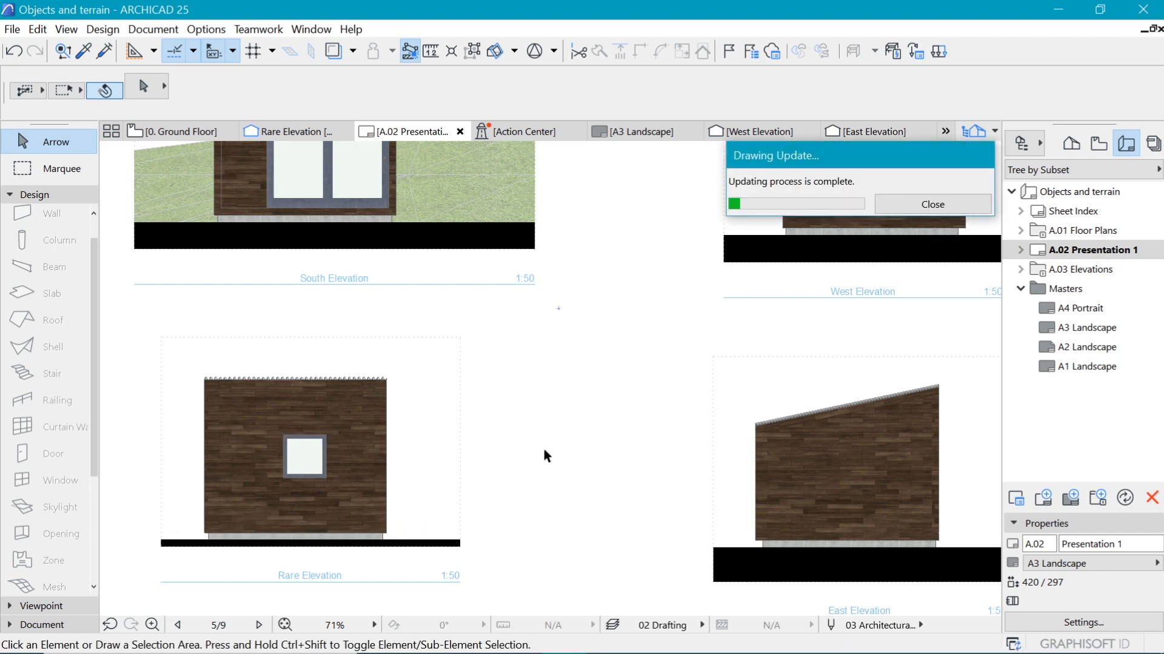
click(932, 205)
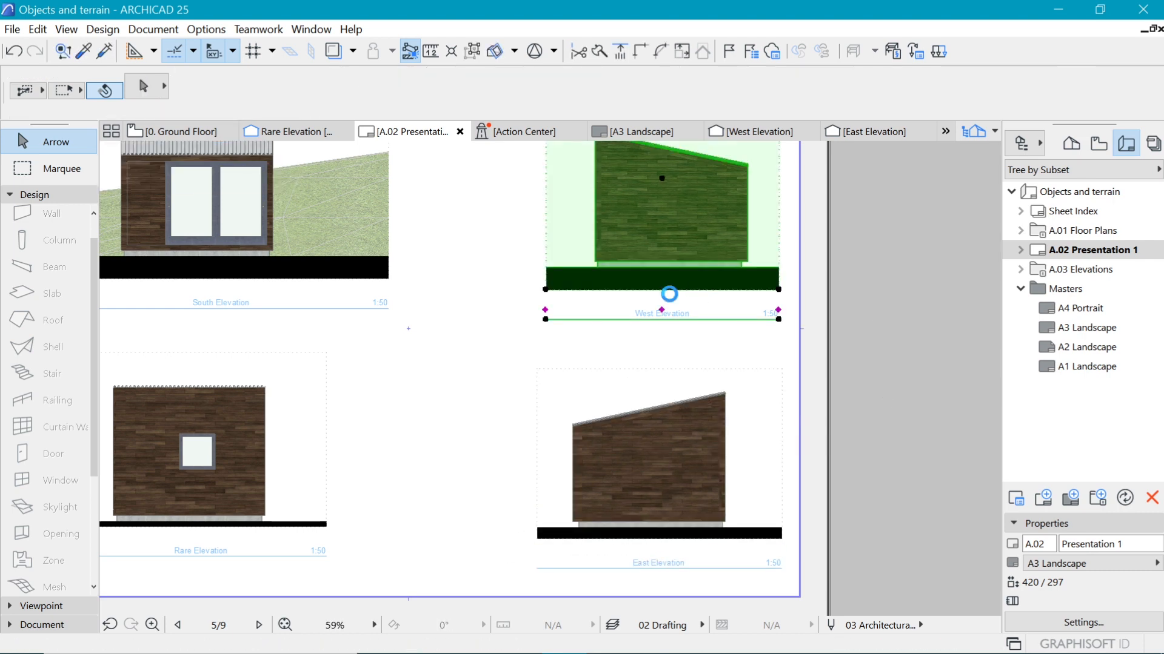
click(660, 293)
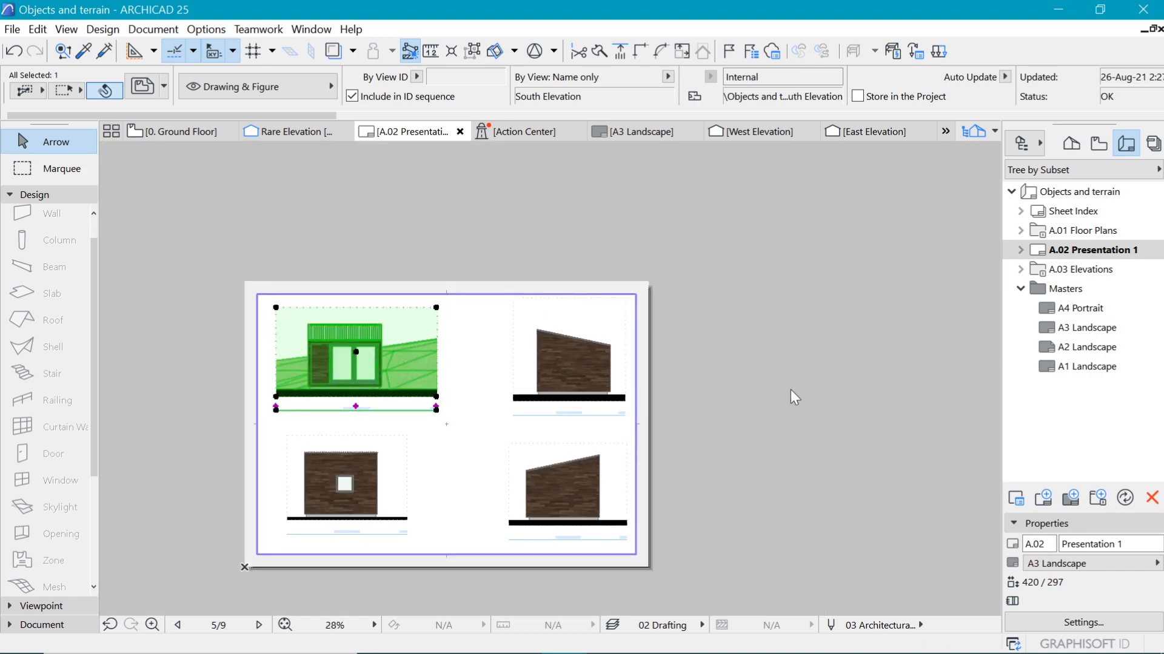
click(735, 413)
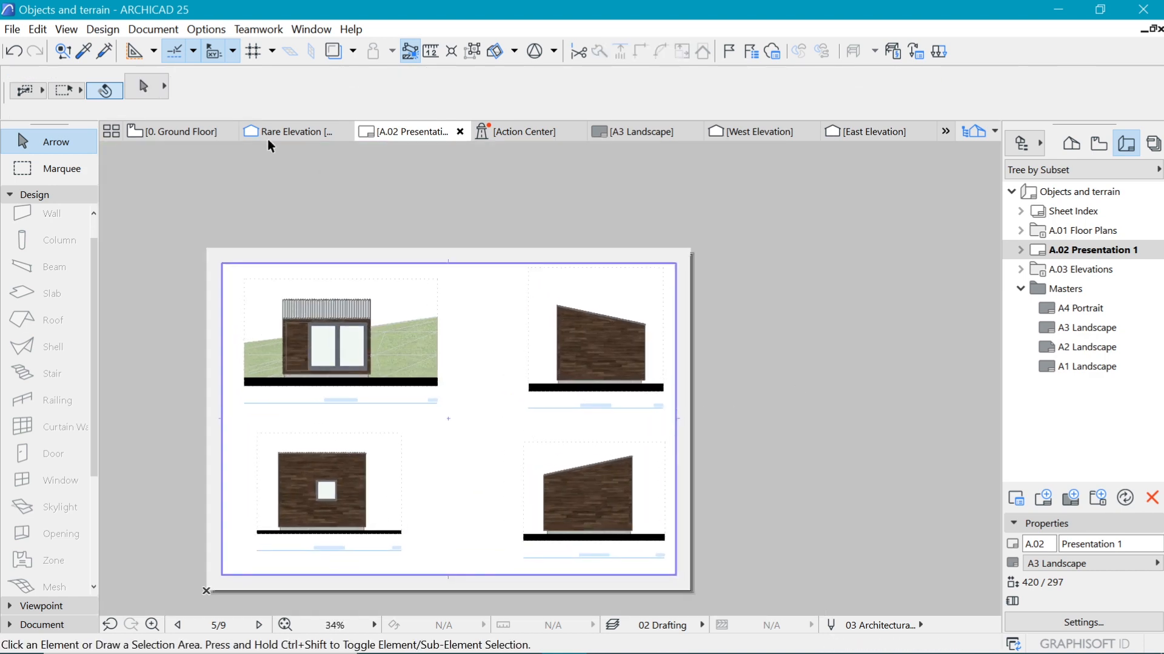
- Switch to the 0. Ground Floor plan, collapsing the Design toolbox and expanding Document
click(181, 132)
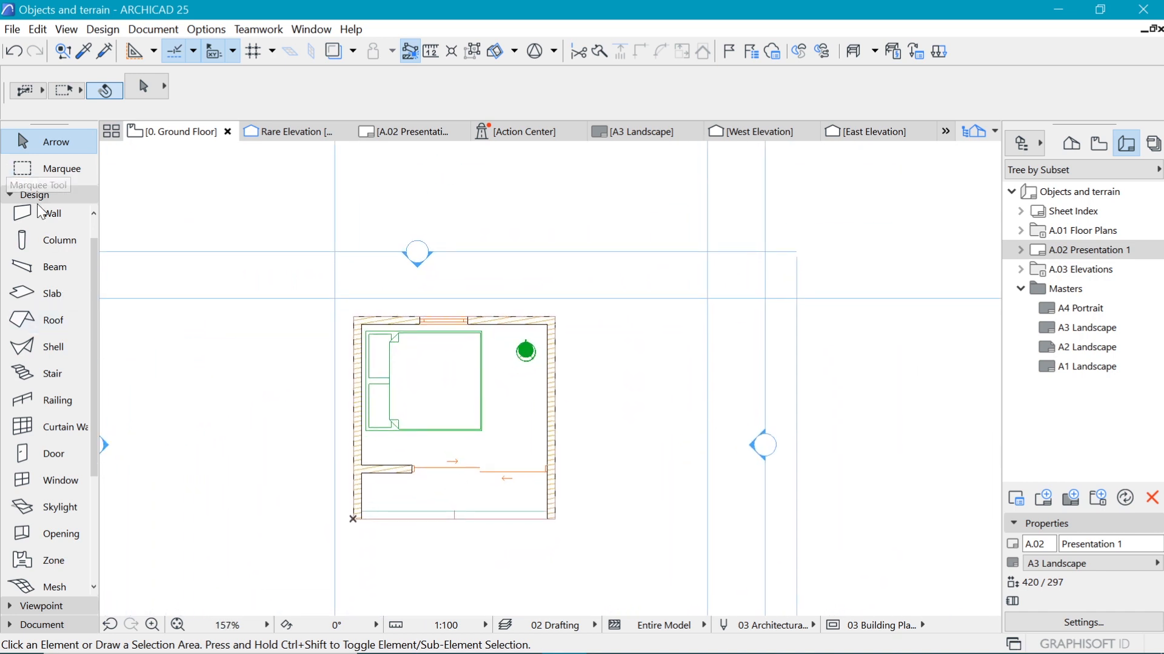
click(36, 212)
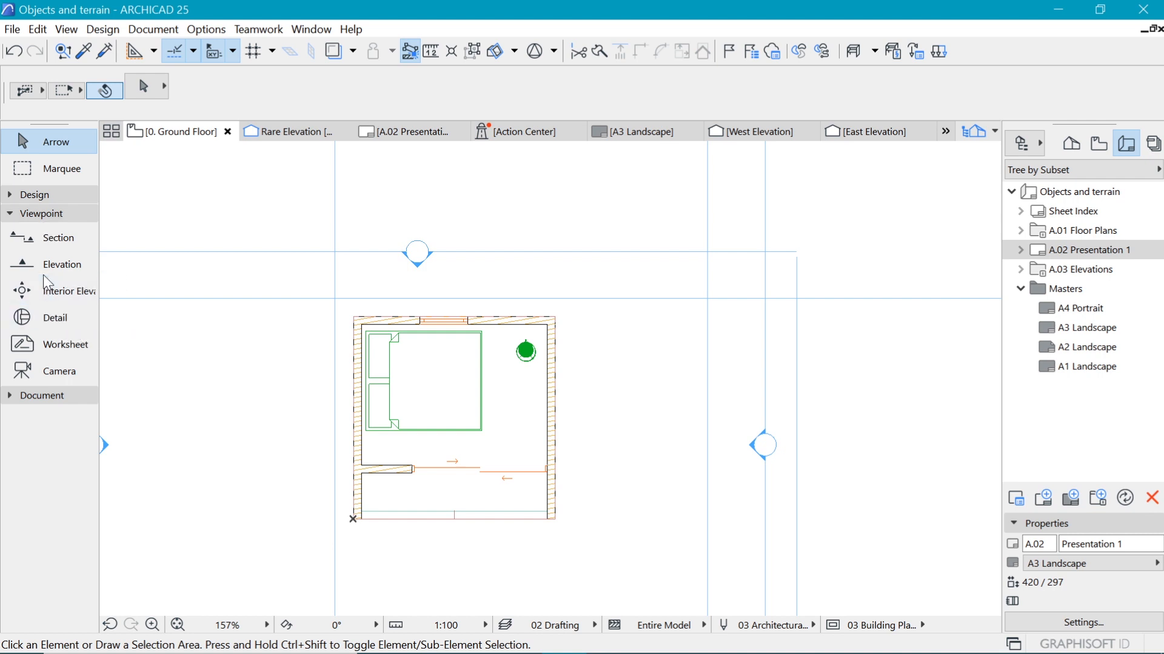
click(42, 232)
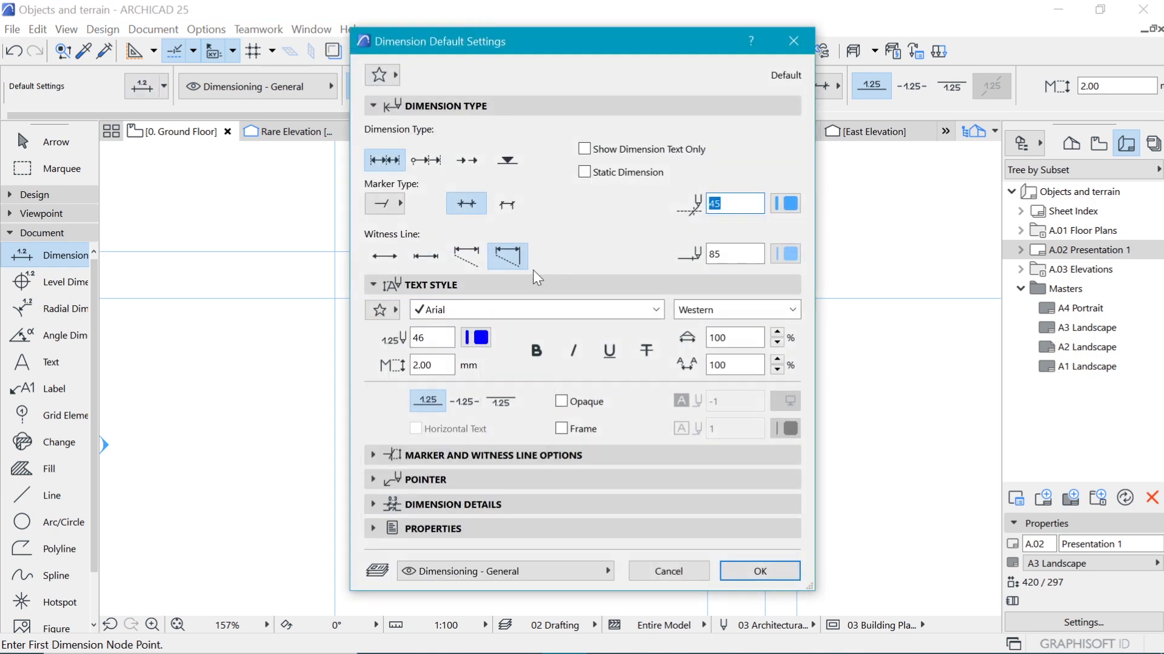
mouse_move(519, 263)
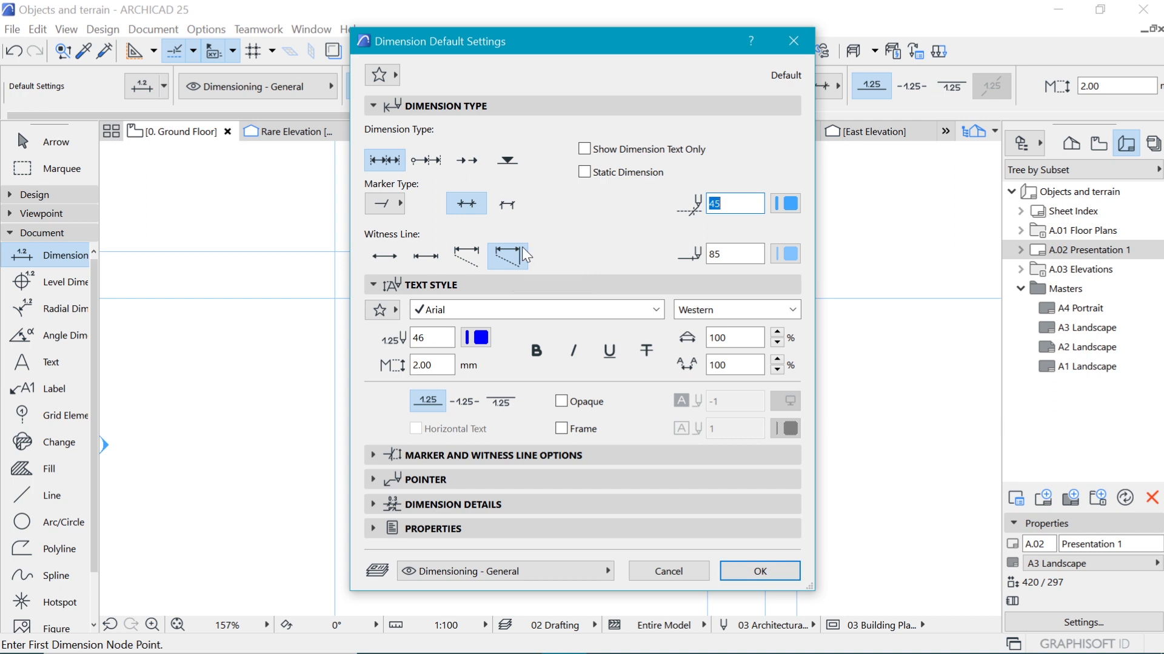
mouse_move(508, 254)
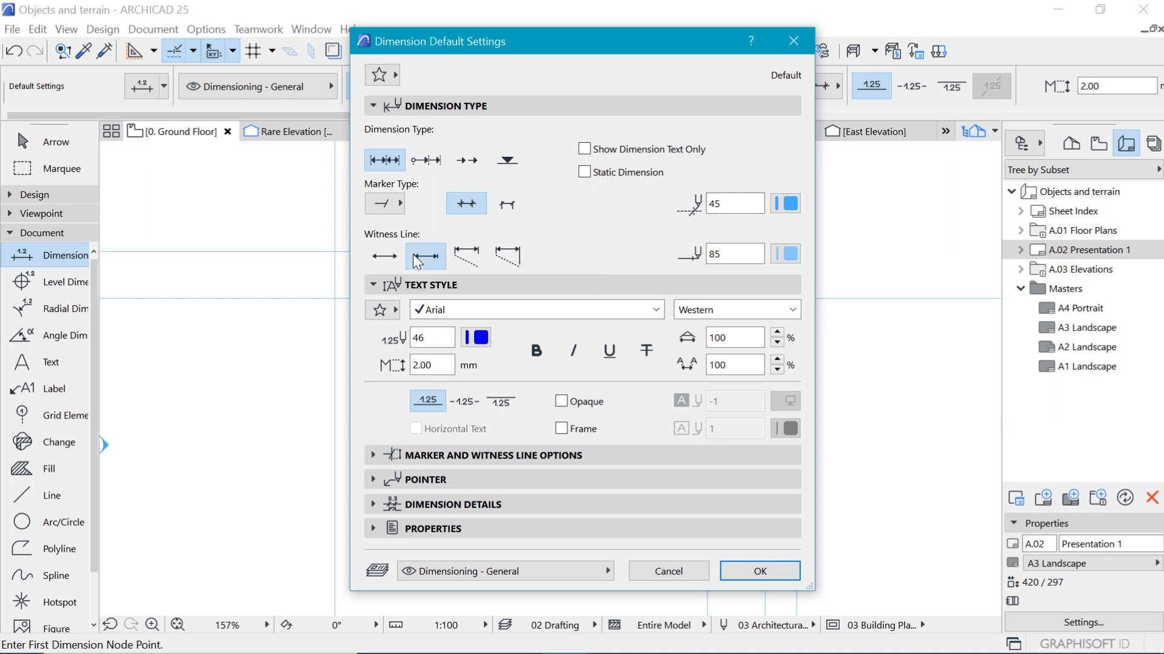
- Set dimension defaults to the second witness-line style with Century Gothic text
click(646, 309)
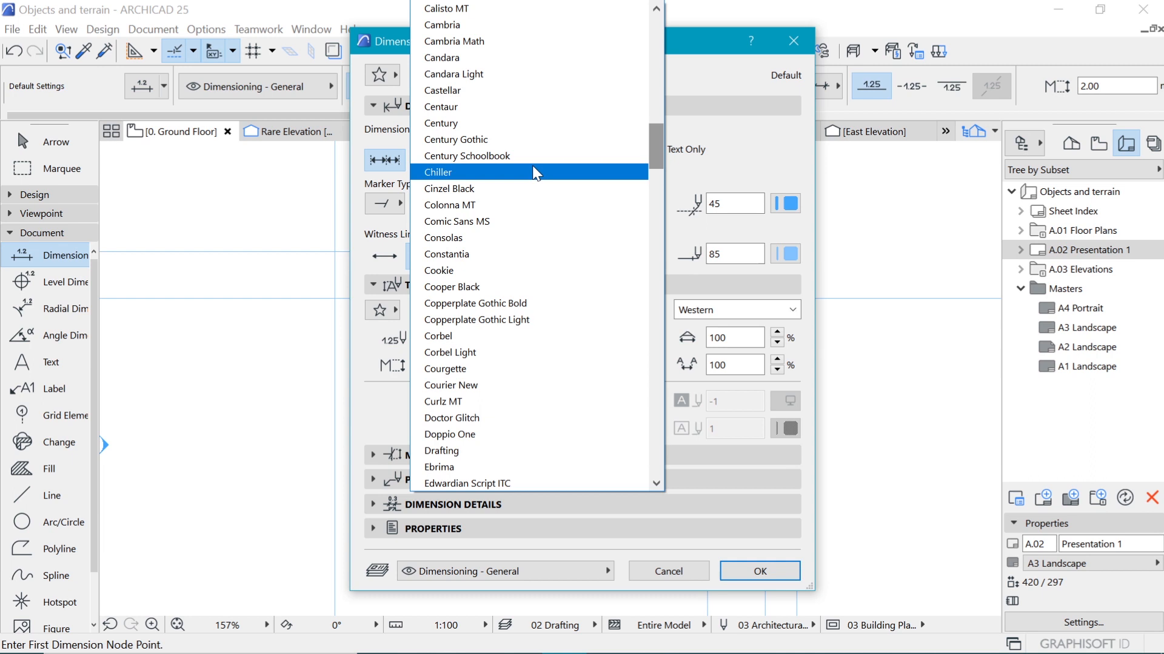
click(456, 140)
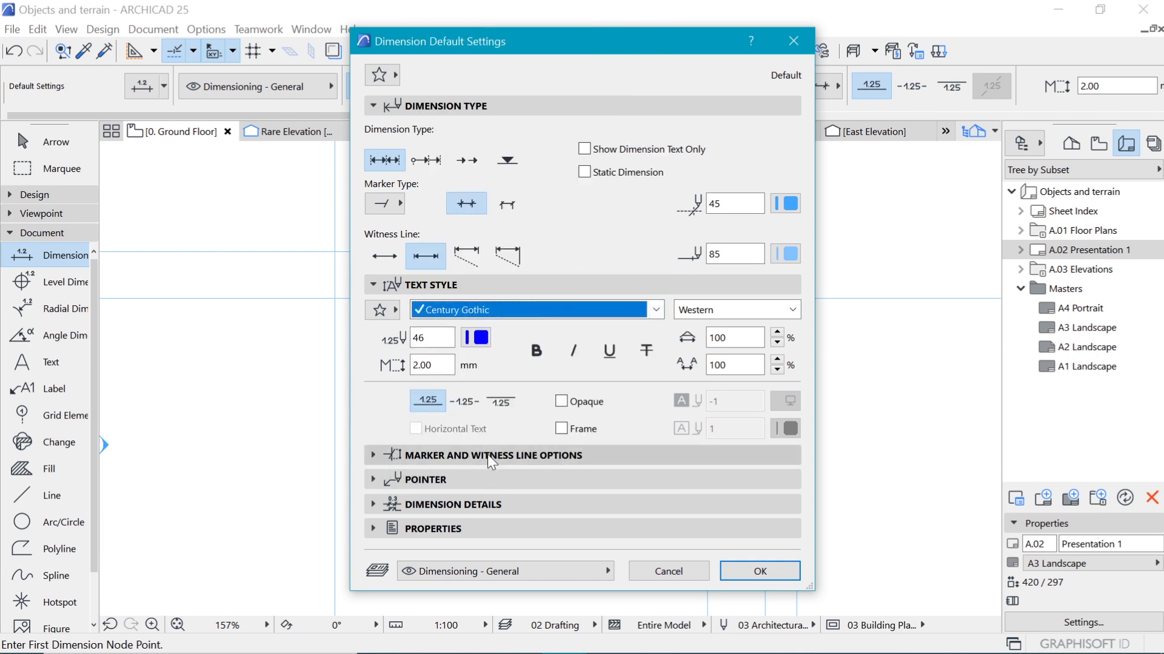
click(492, 456)
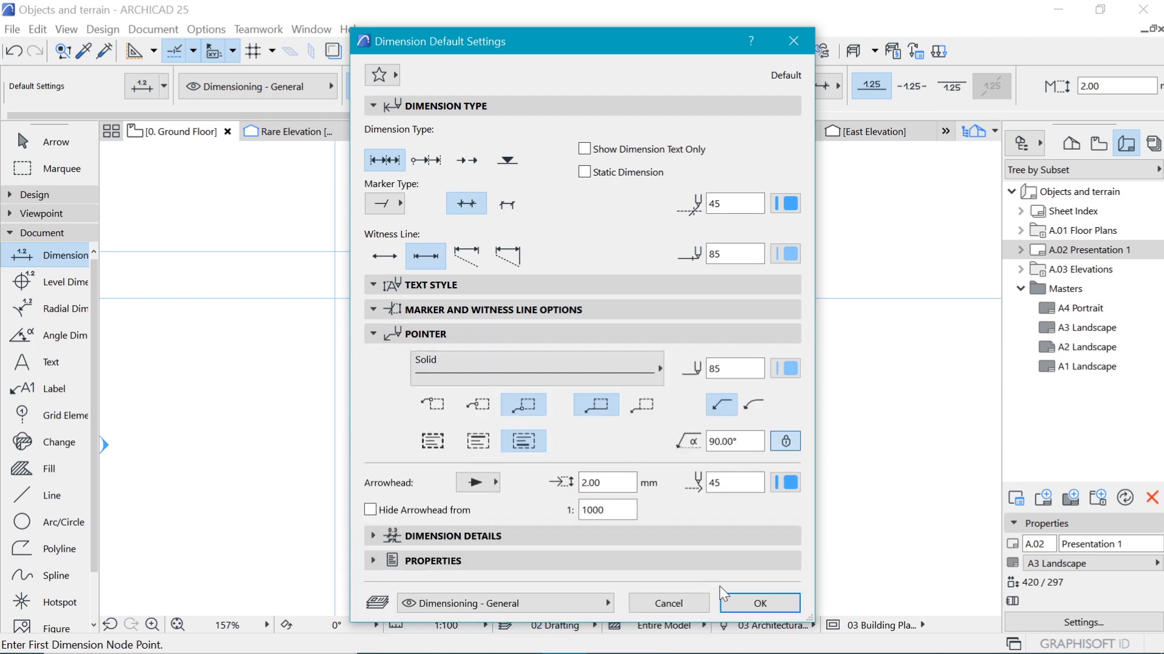
click(758, 602)
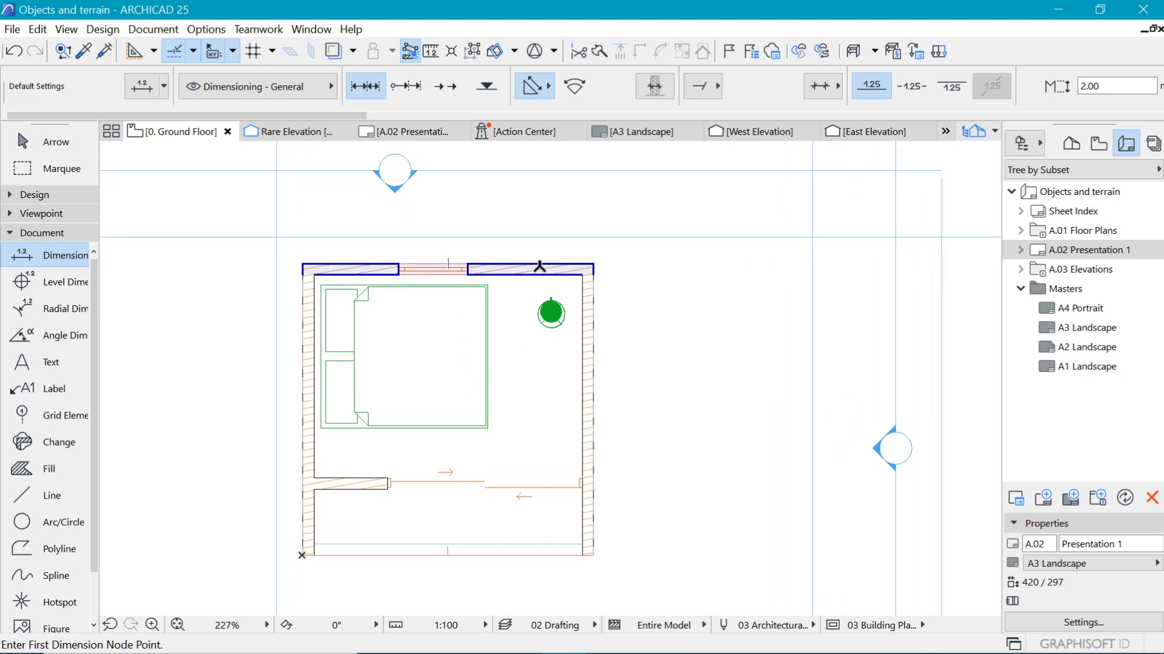
mouse_move(538, 264)
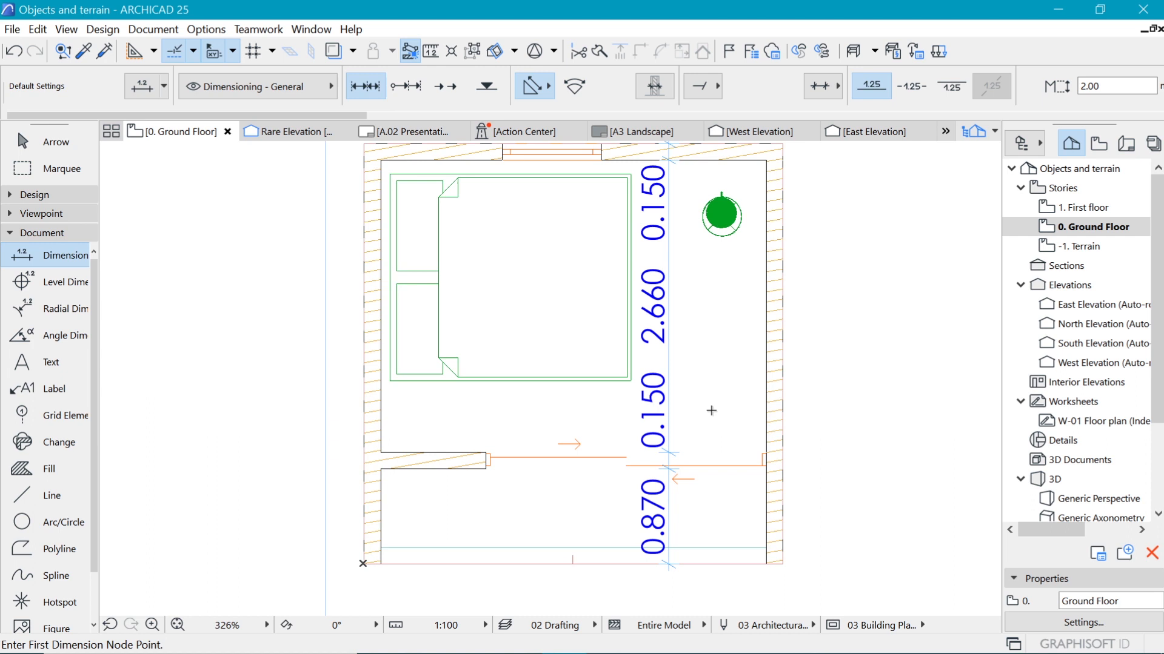
- Zoom the ground floor plan while placing the vertical room dimension chain
scroll(down, 3)
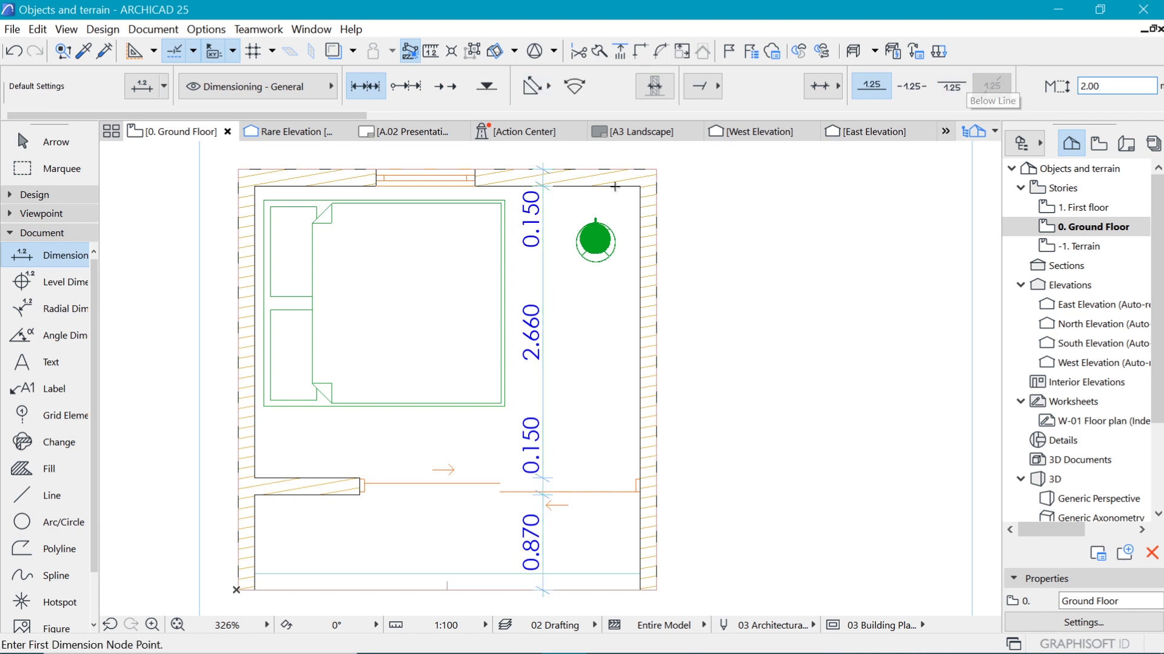
- Set Project Preferences dimension unit to millimetres with 0 decimals
click(205, 29)
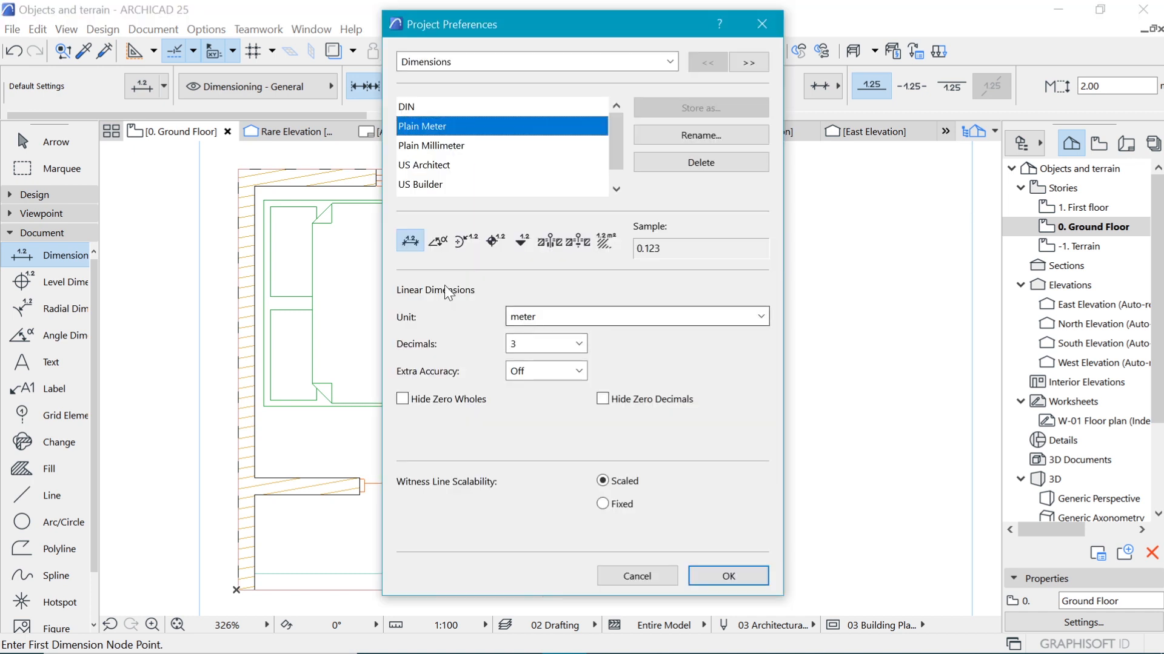
click(758, 316)
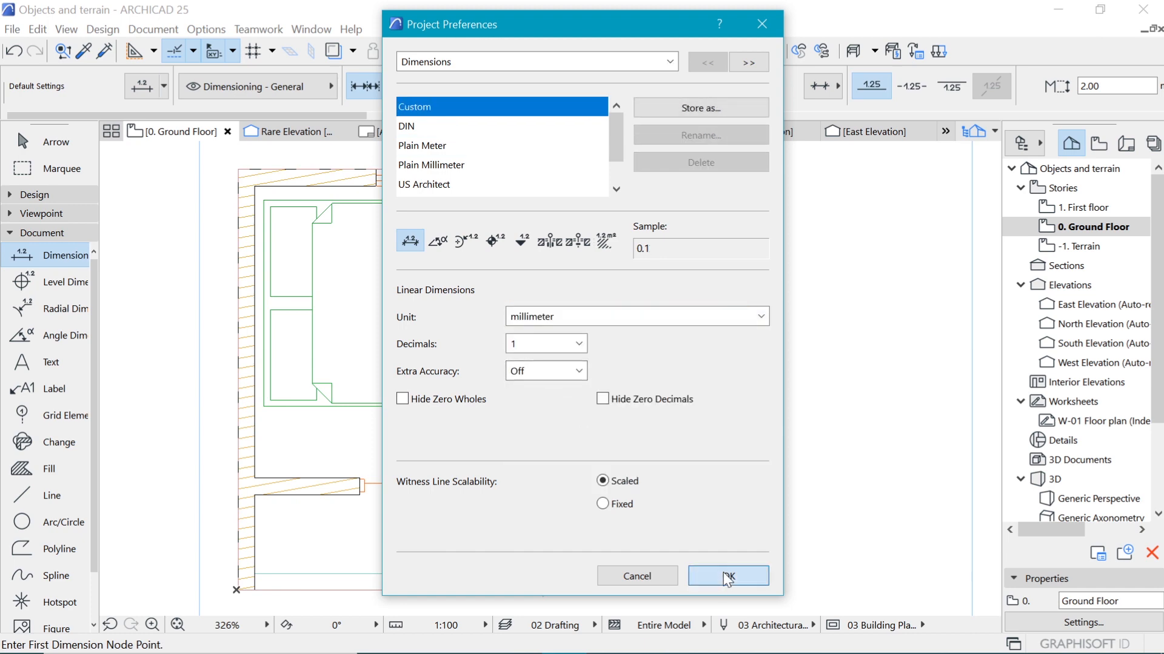
click(727, 576)
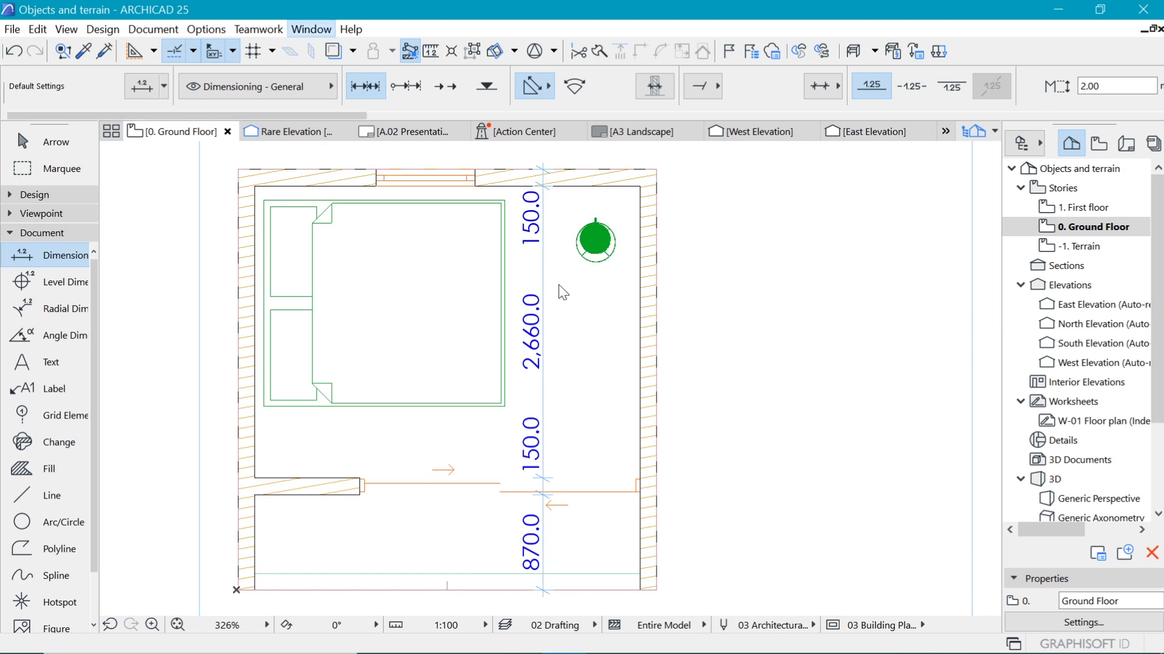
click(206, 29)
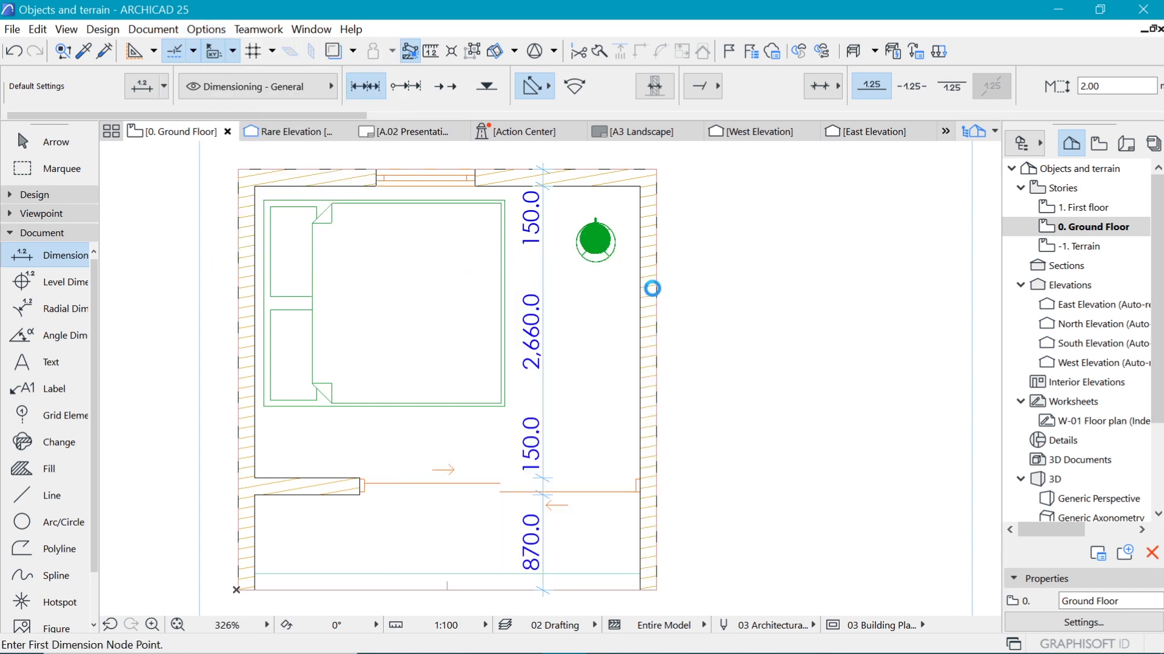
click(578, 344)
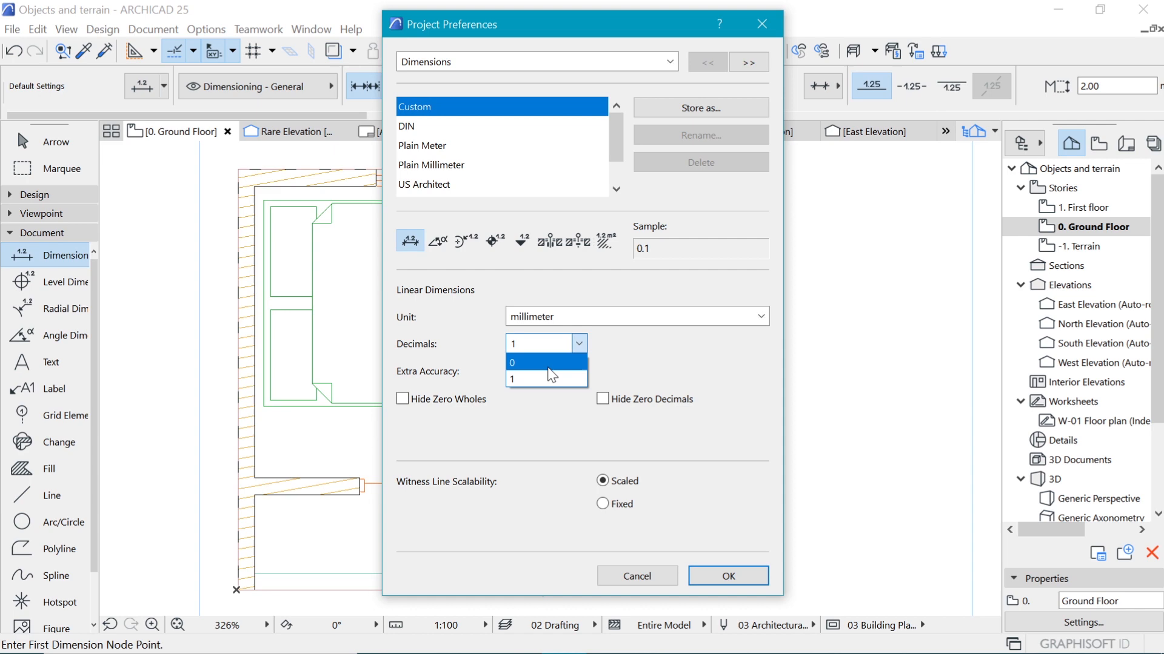
click(727, 576)
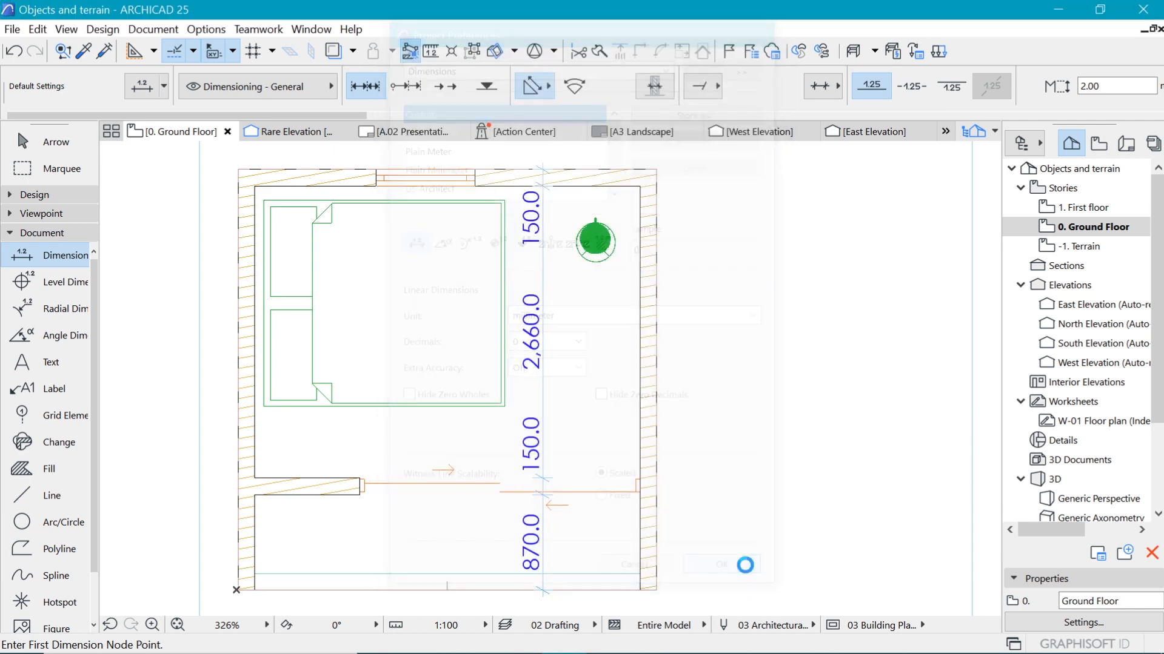
click(720, 565)
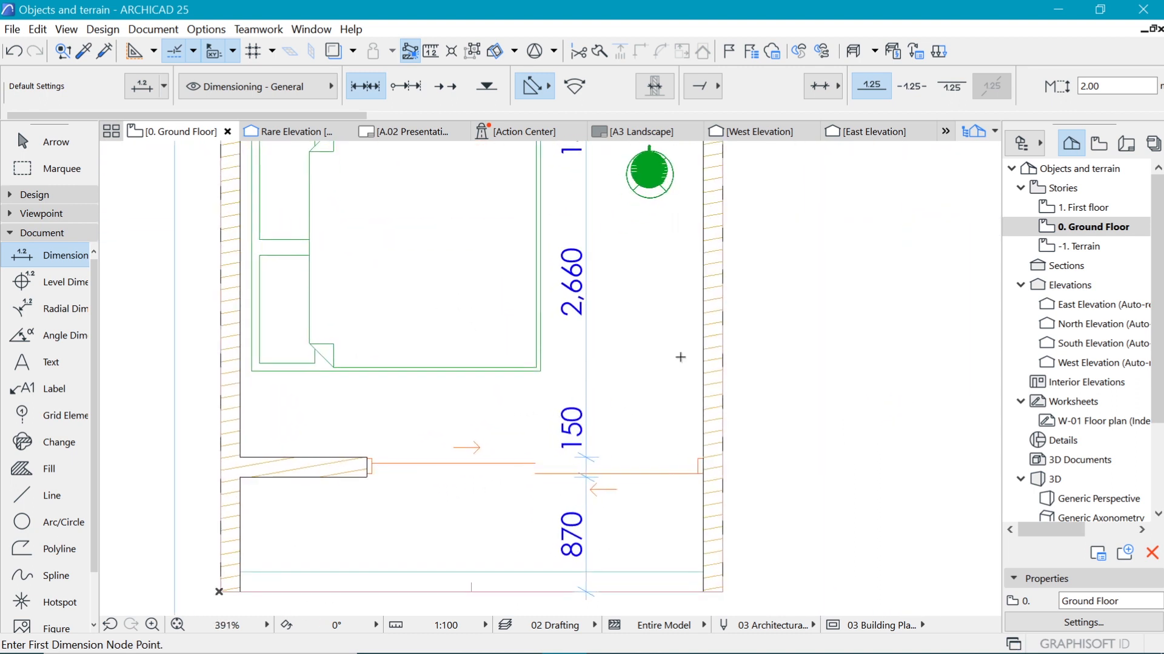
mouse_move(586, 356)
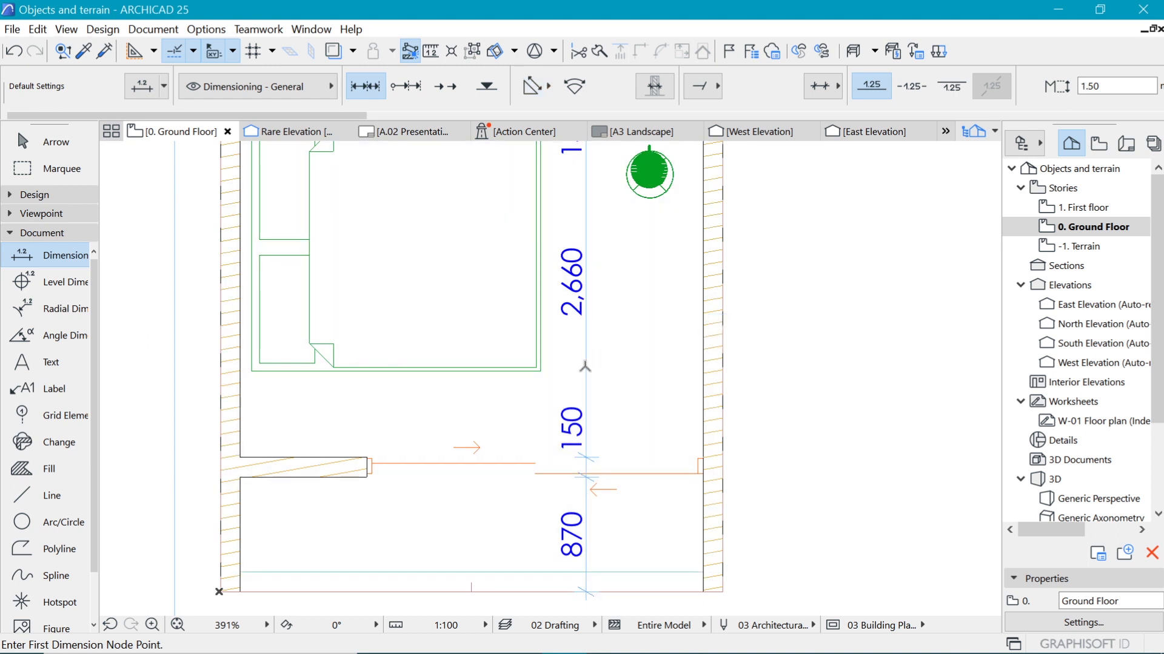
mouse_move(701, 349)
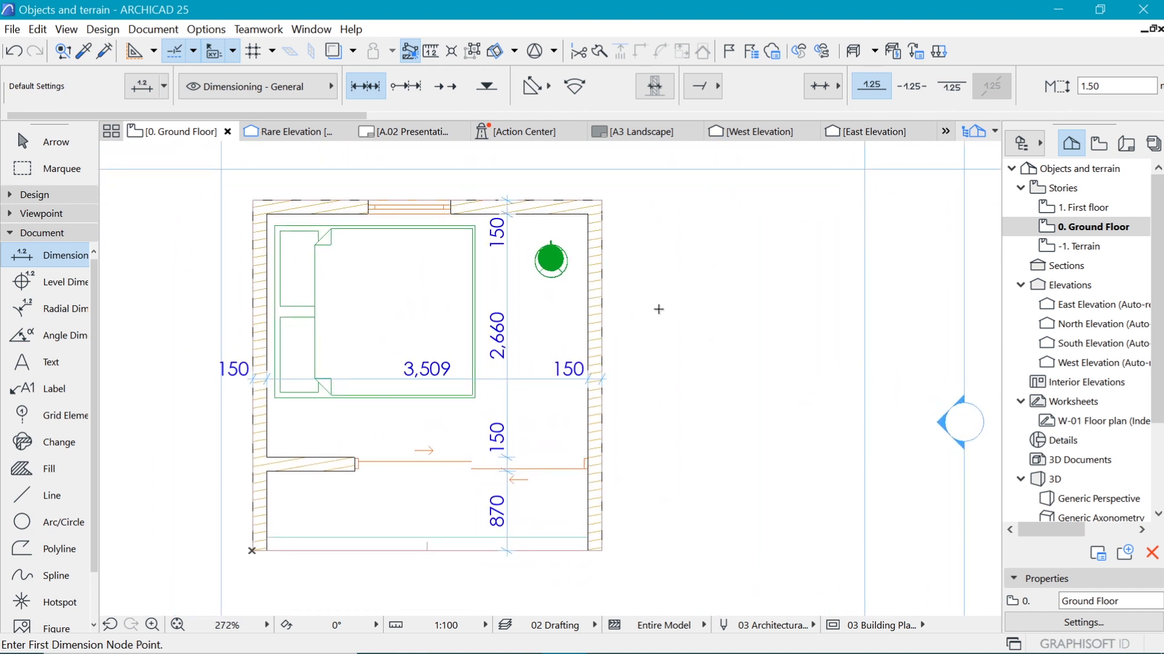
- Save the dimensioned plan view, place it on Presentation 1, and select it
right_click(658, 310)
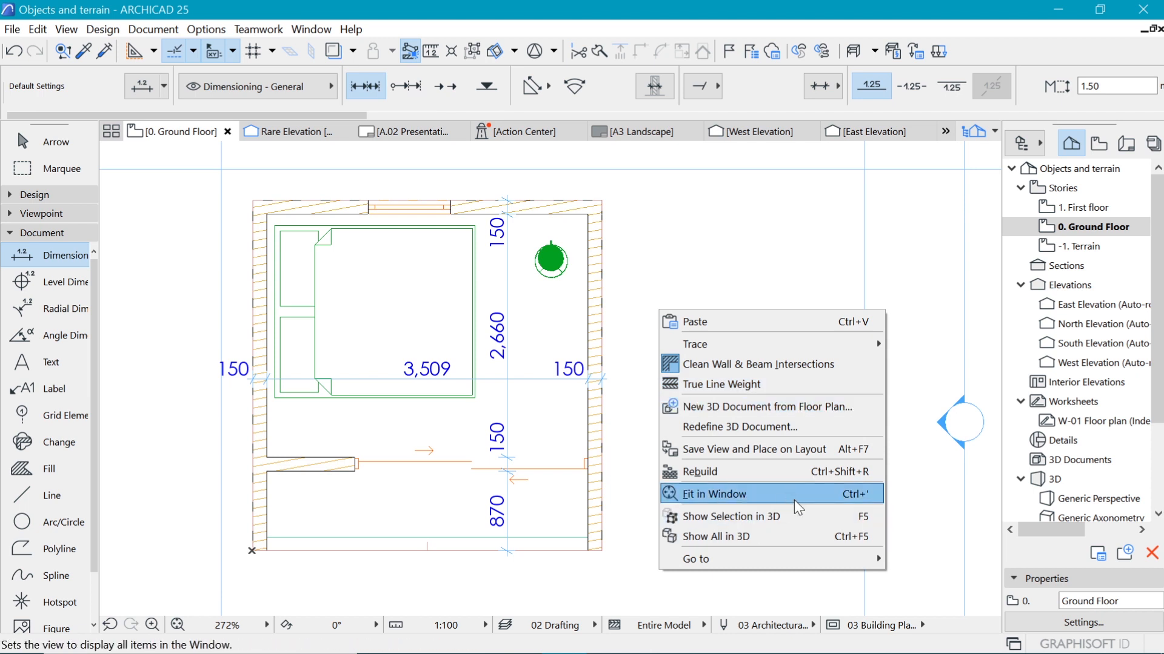
mouse_move(750, 449)
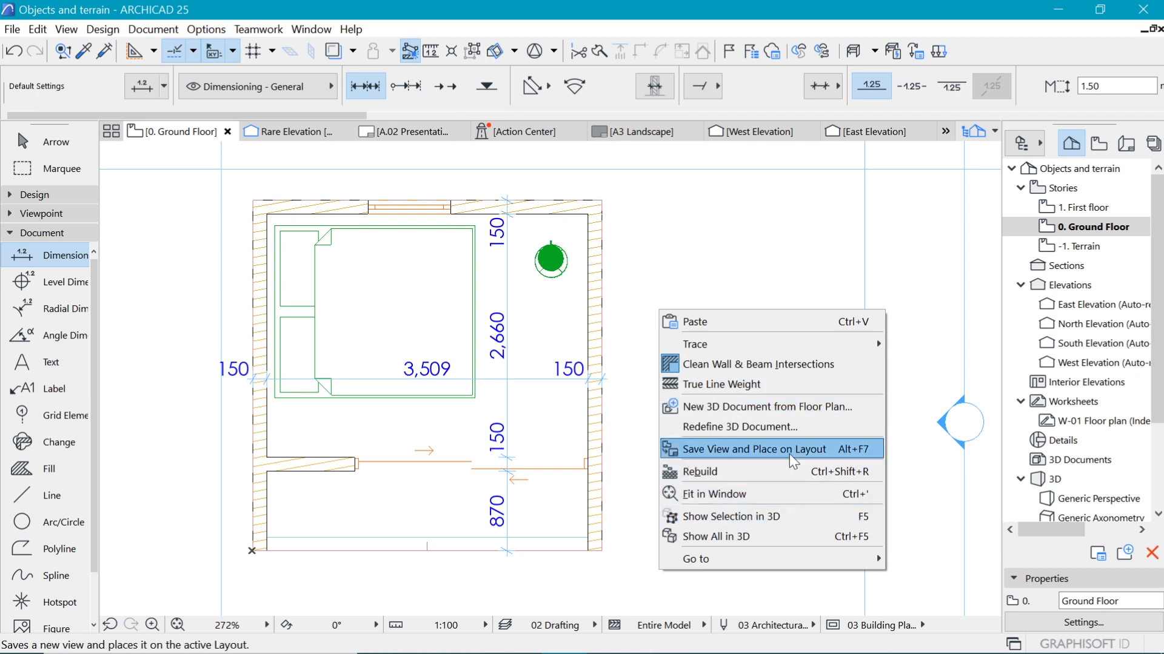
click(751, 449)
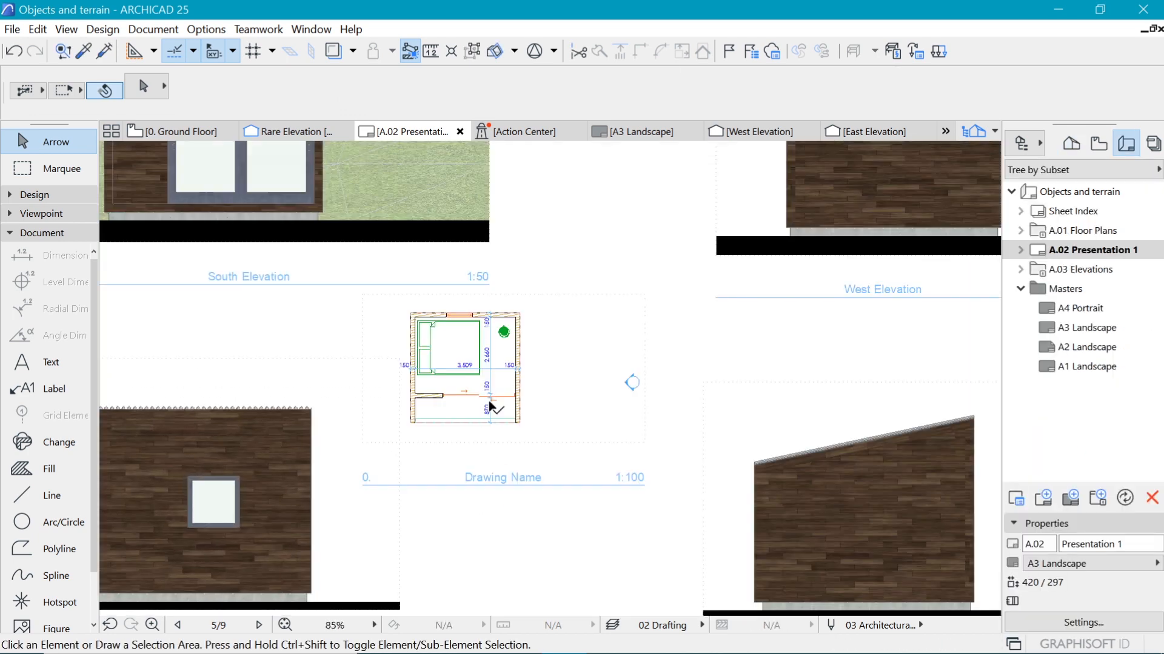
click(465, 370)
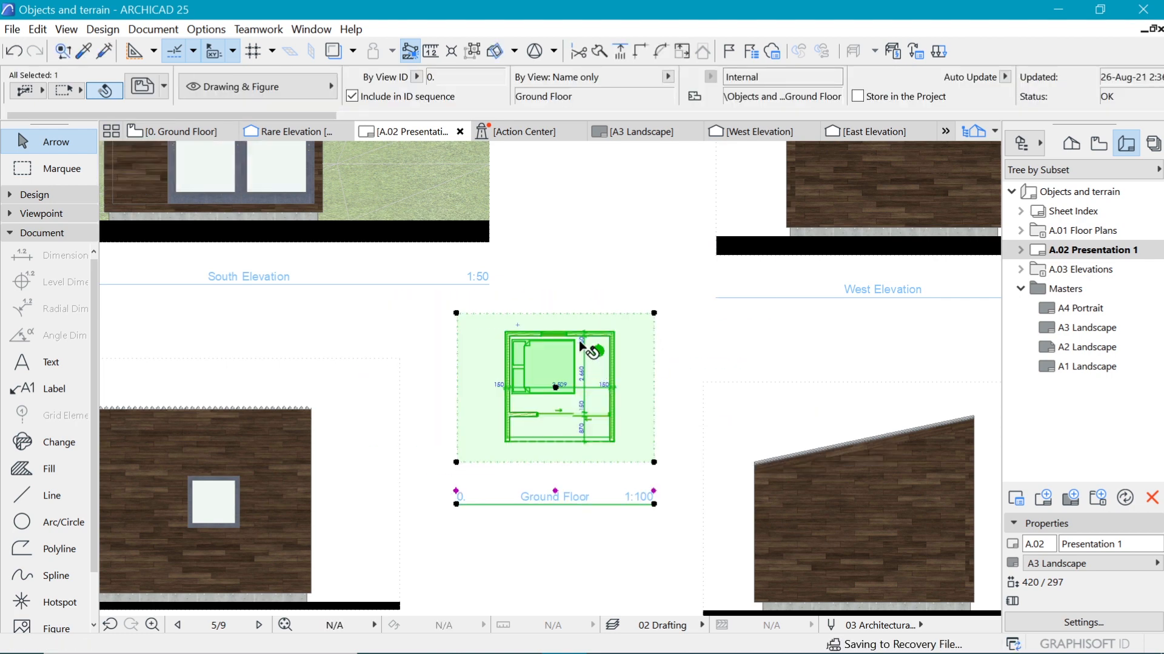
- Change the placed Ground Floor drawing's scale from 1:100 to 1:50
click(554, 256)
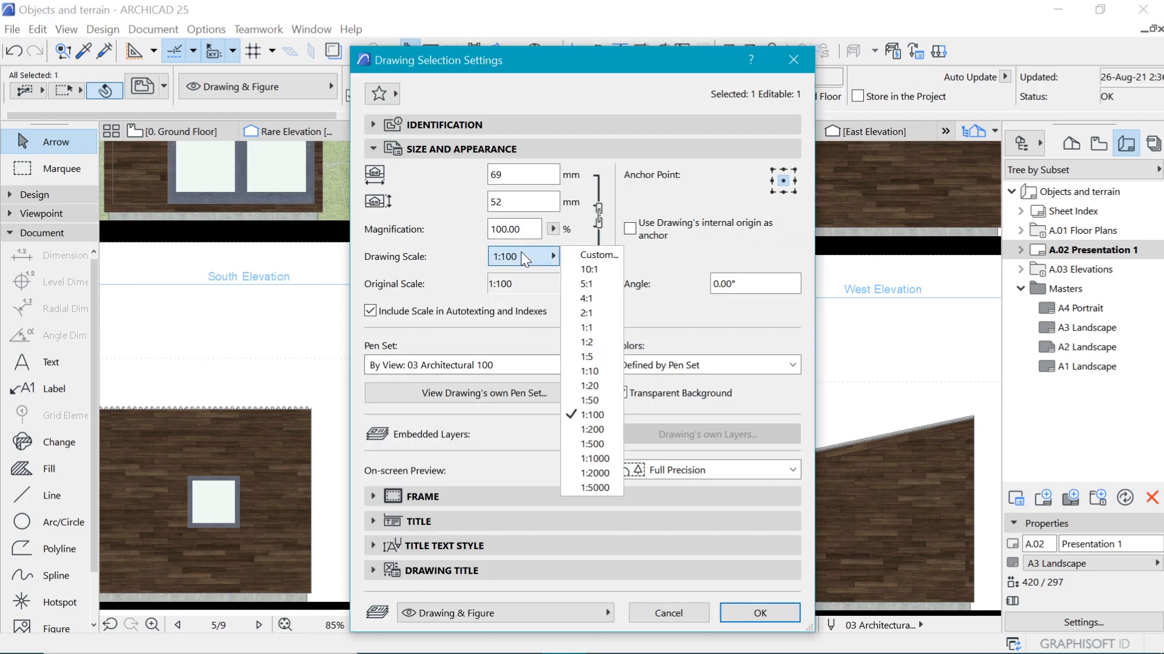
click(589, 401)
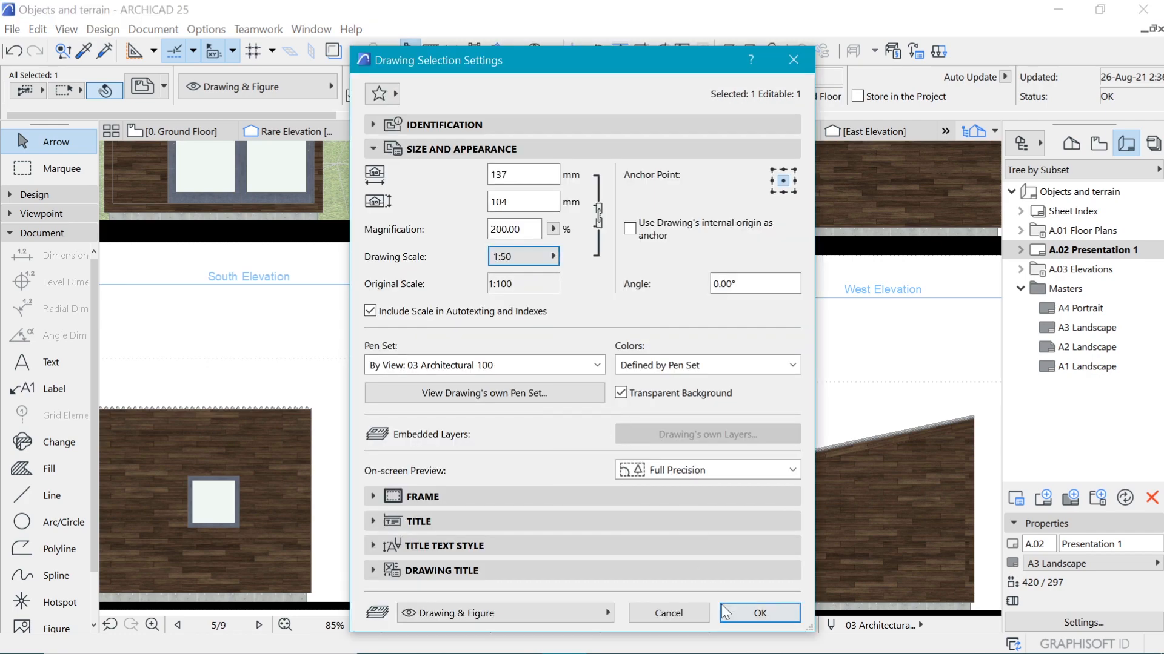
click(758, 613)
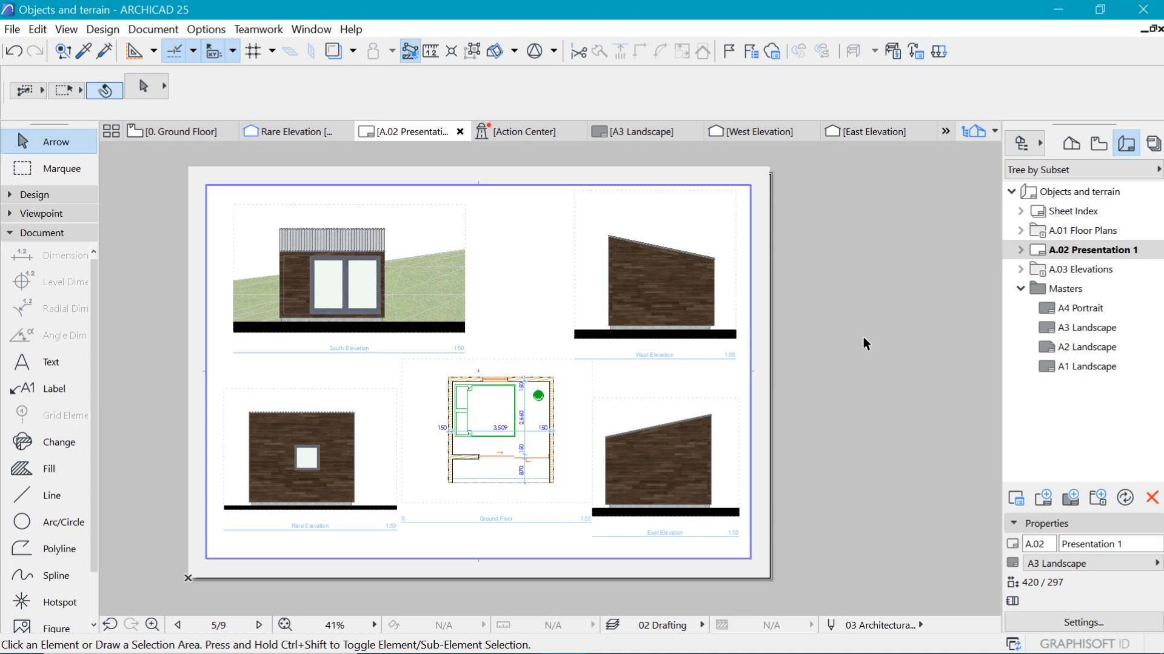
mouse_move(27, 35)
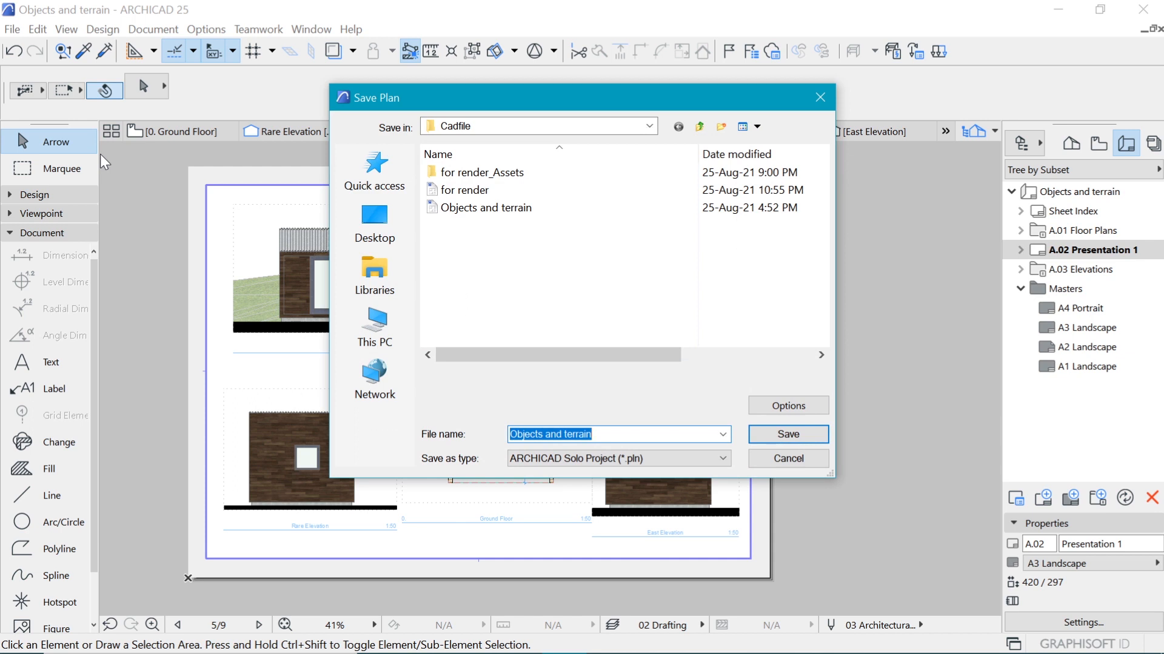
- Save the entire layout as colour PDF 'Objects and terrain.pdf'
click(717, 458)
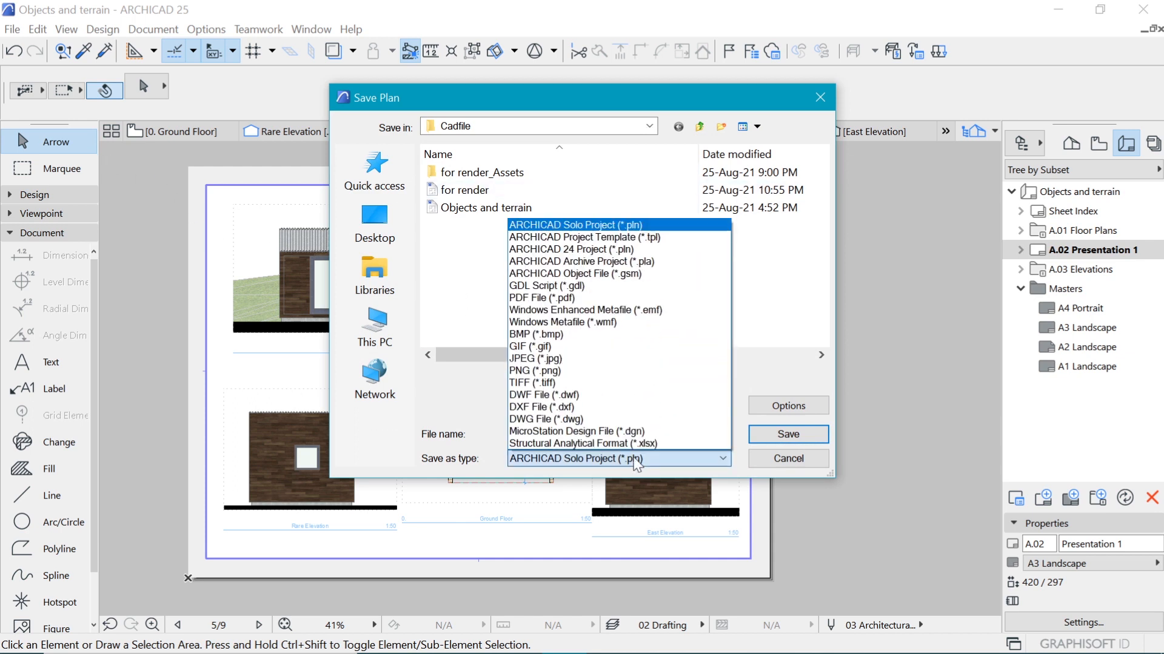
click(543, 297)
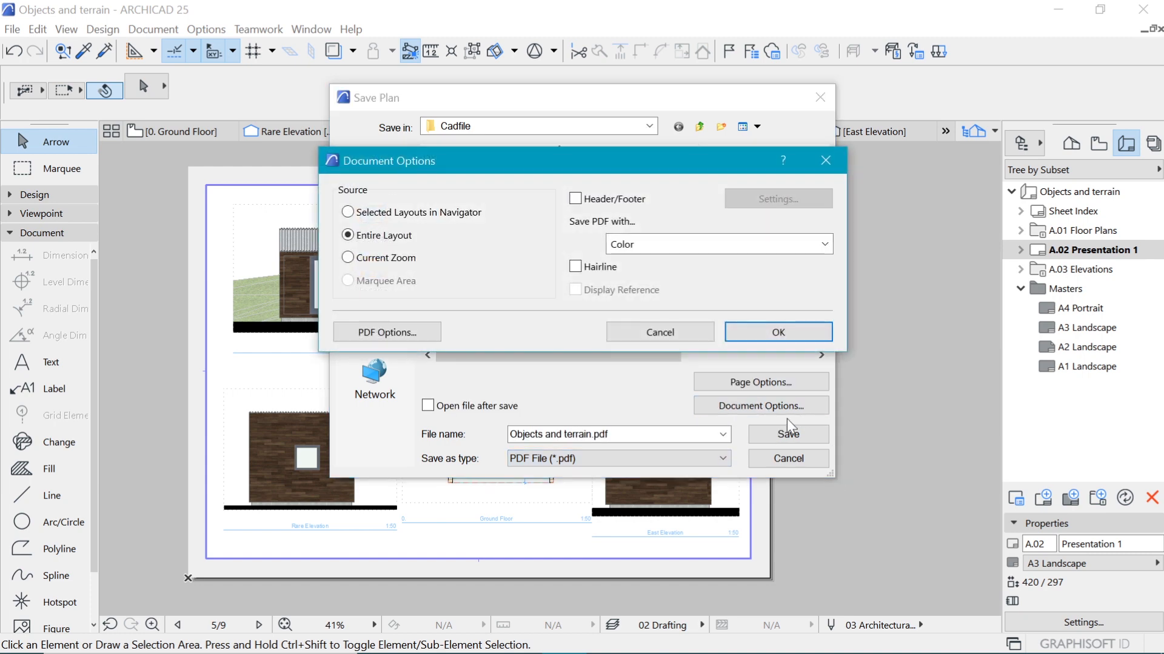
click(716, 244)
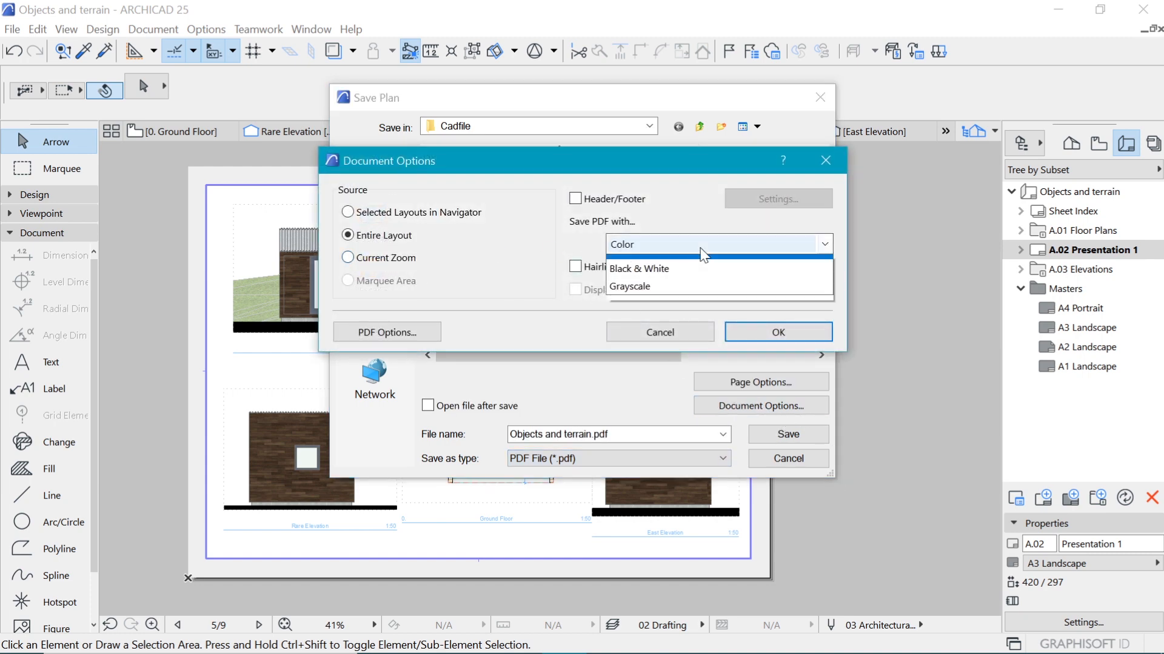
click(639, 269)
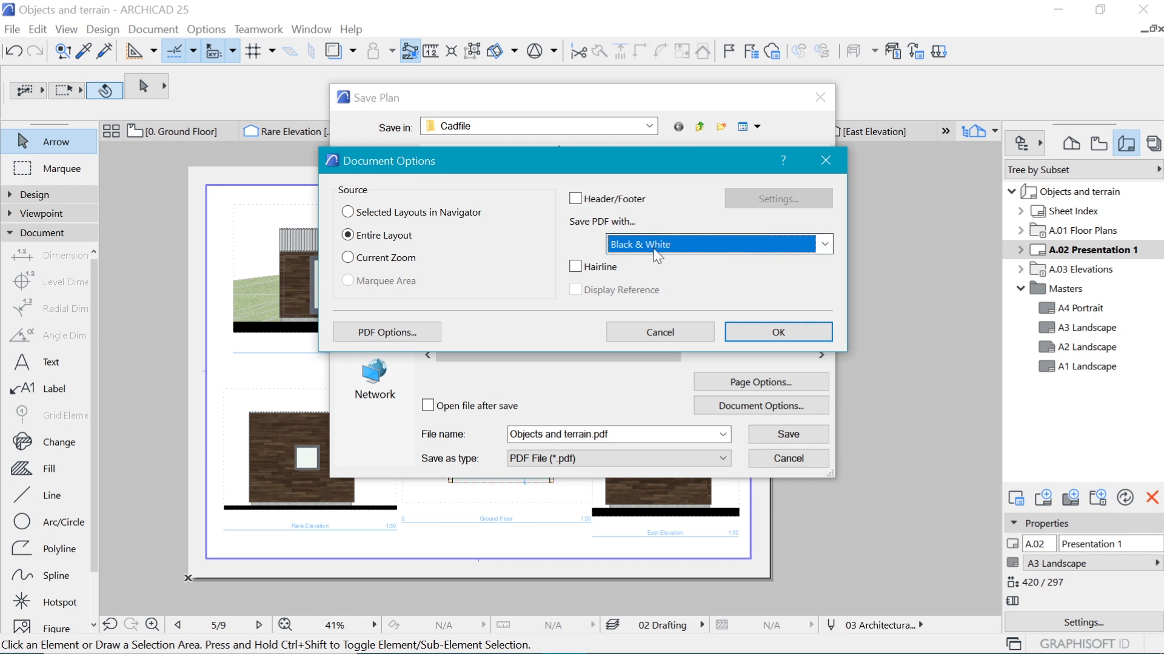
click(713, 244)
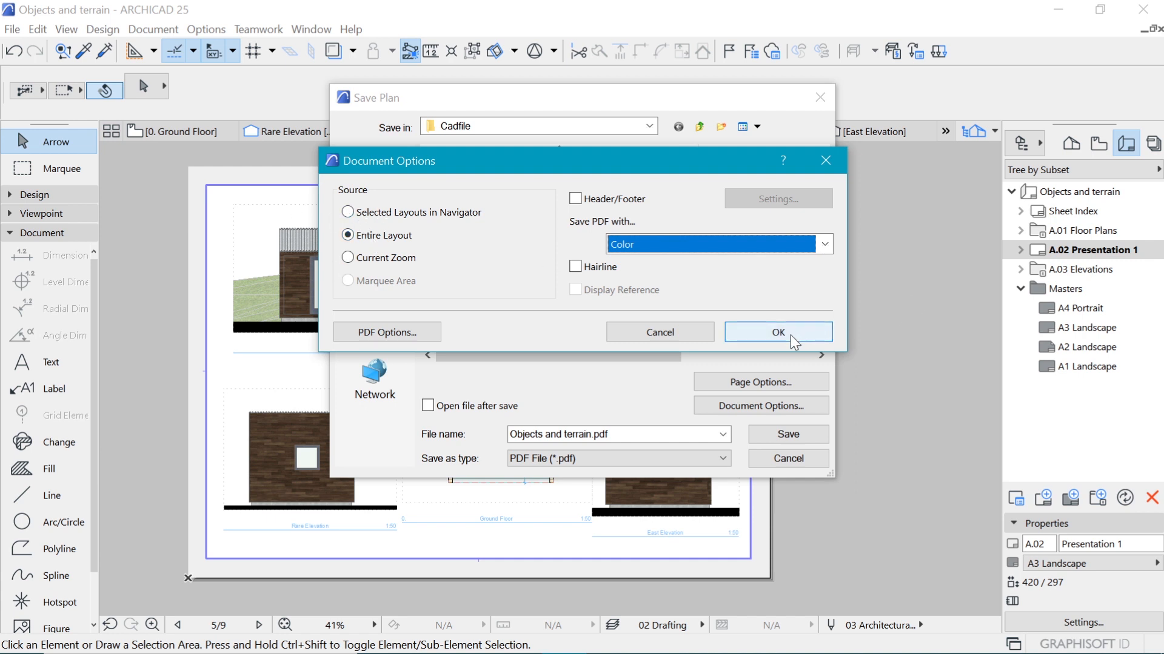
click(778, 332)
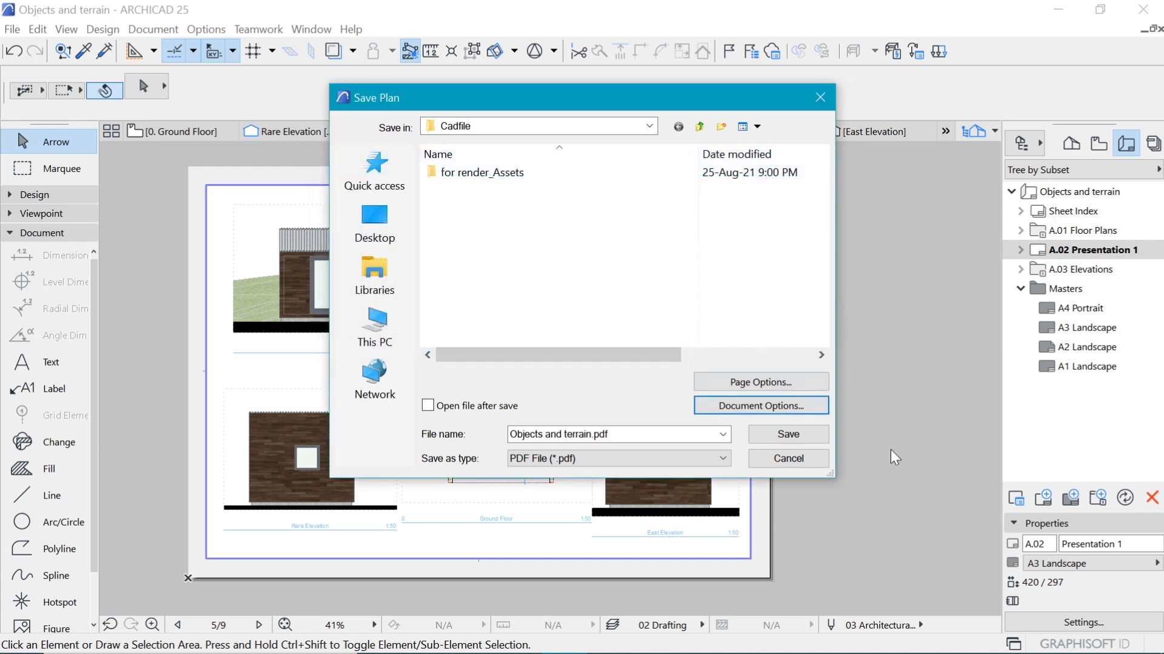
click(788, 459)
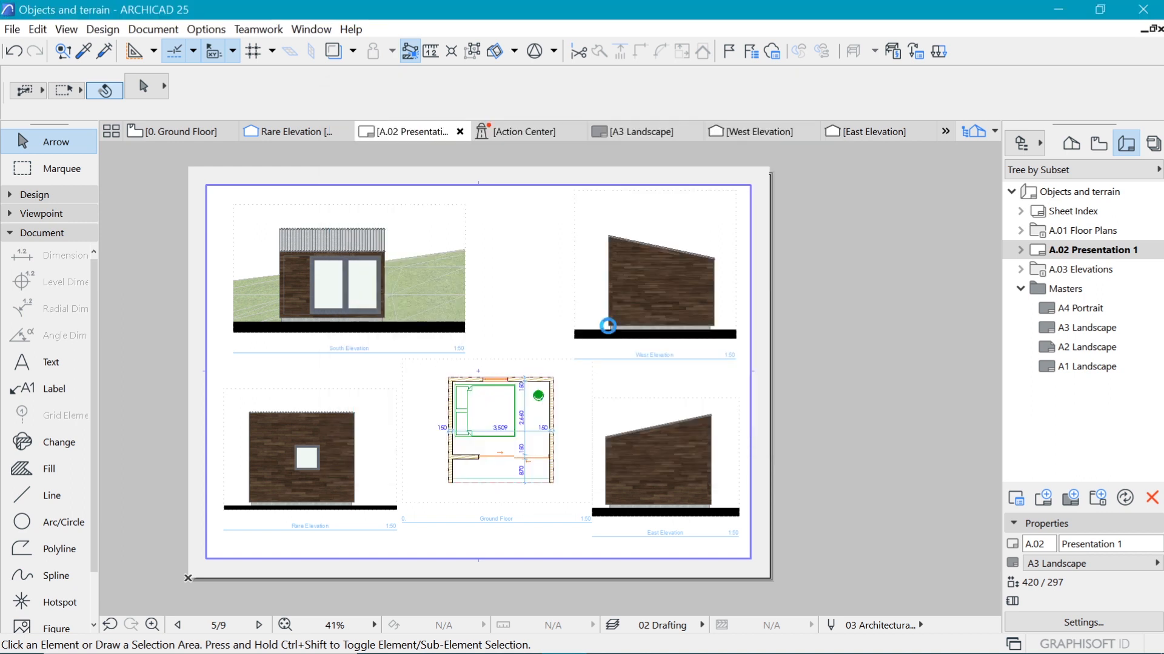